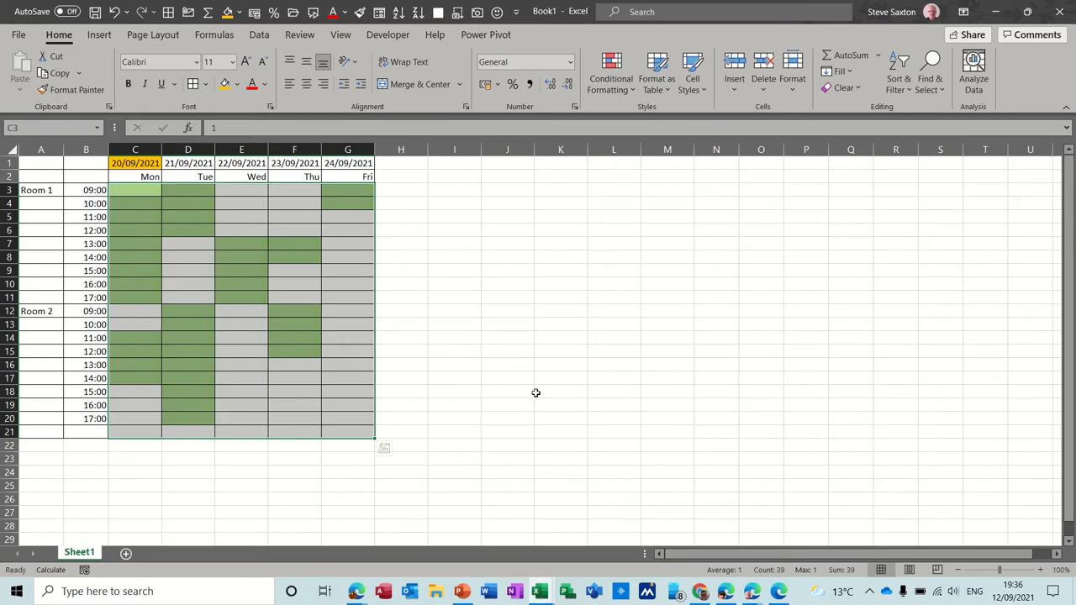
mouse_move(323, 275)
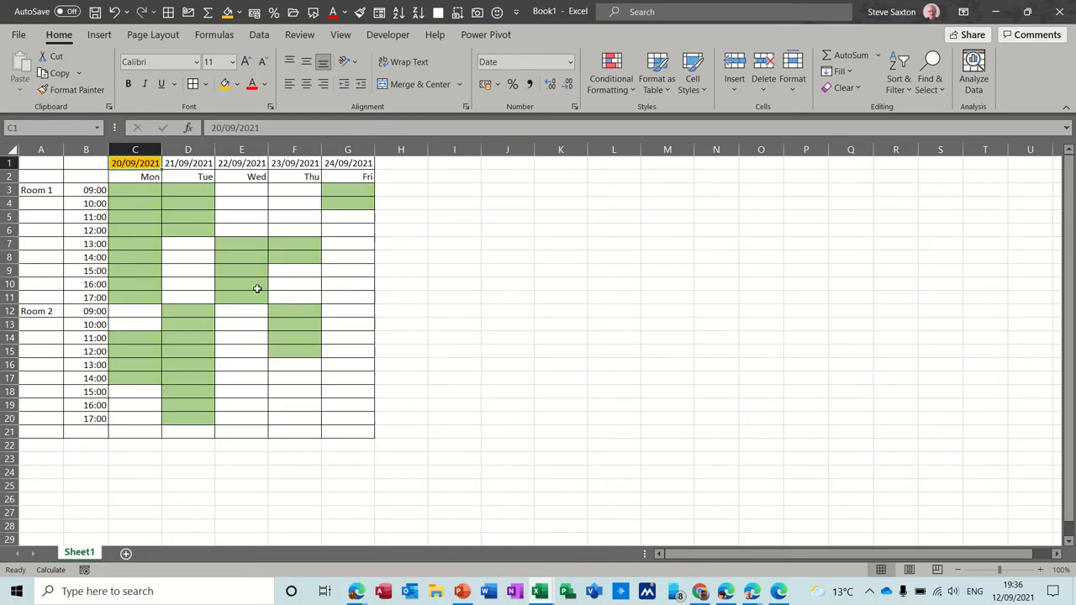
mouse_move(555, 395)
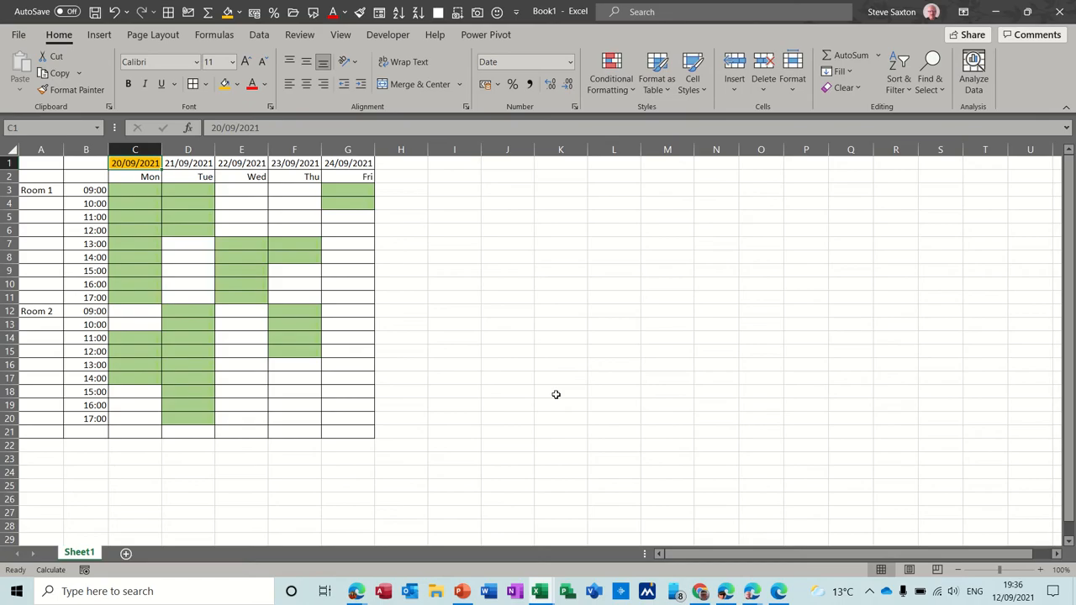
Step: Change the Sheet1 start date in C1 to 27/09/2021 so the week's dates shift
type("27")
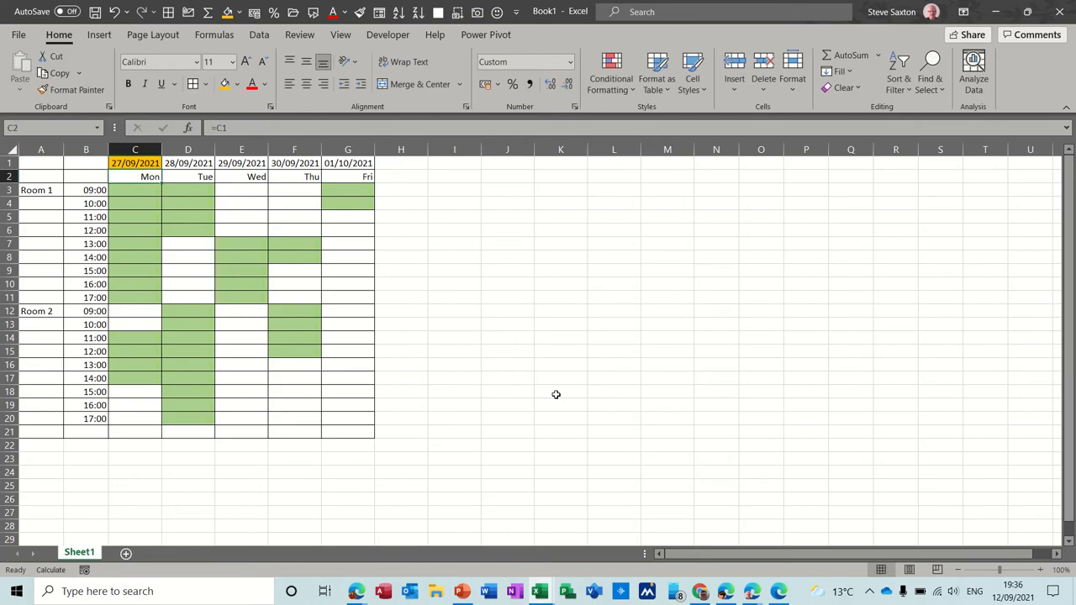
mouse_move(228, 171)
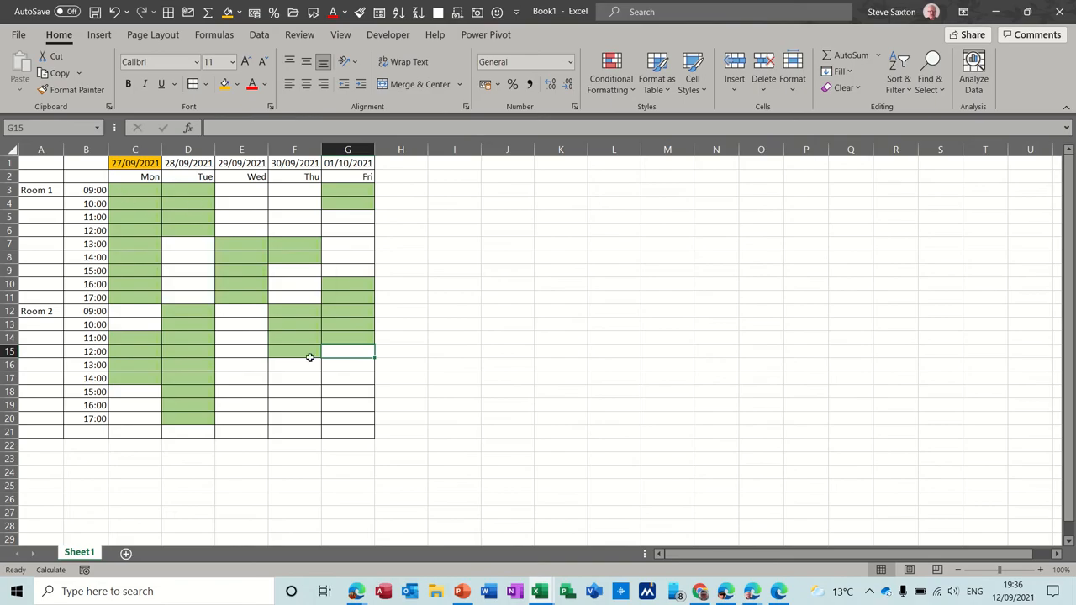
mouse_move(125, 553)
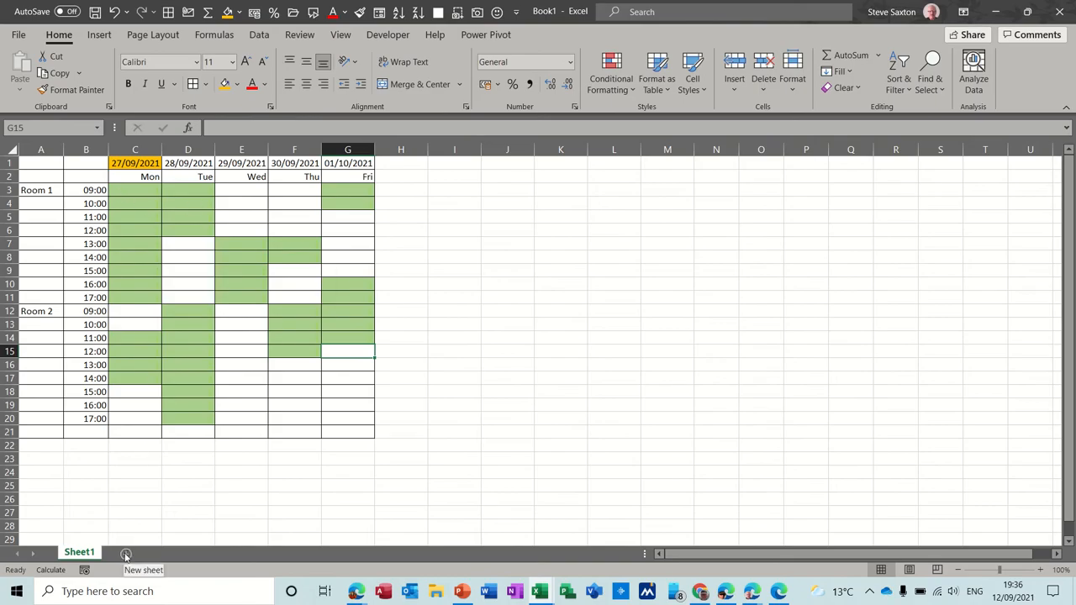
Step: Add Sheet2 and give cell C1 an orange fill for the 12/09/2021 start date
left_click(125, 554)
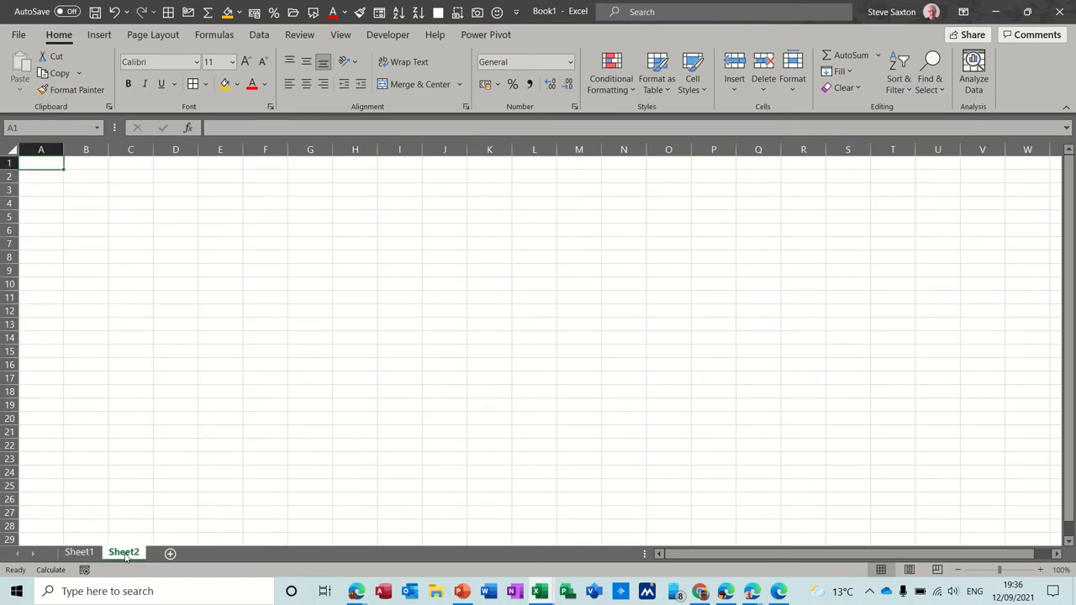
left_click(79, 552)
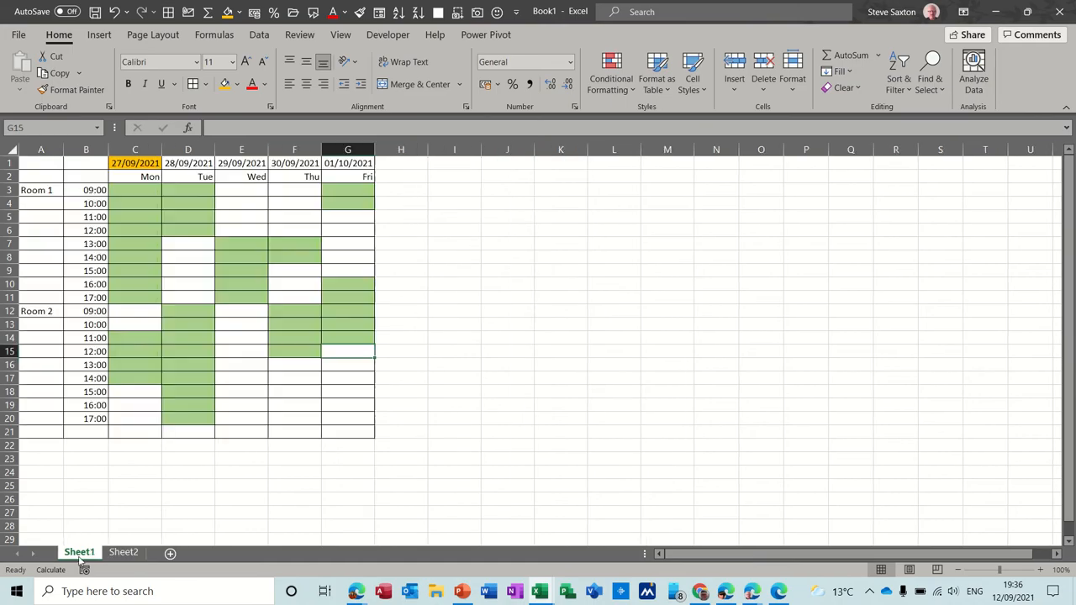
mouse_move(126, 533)
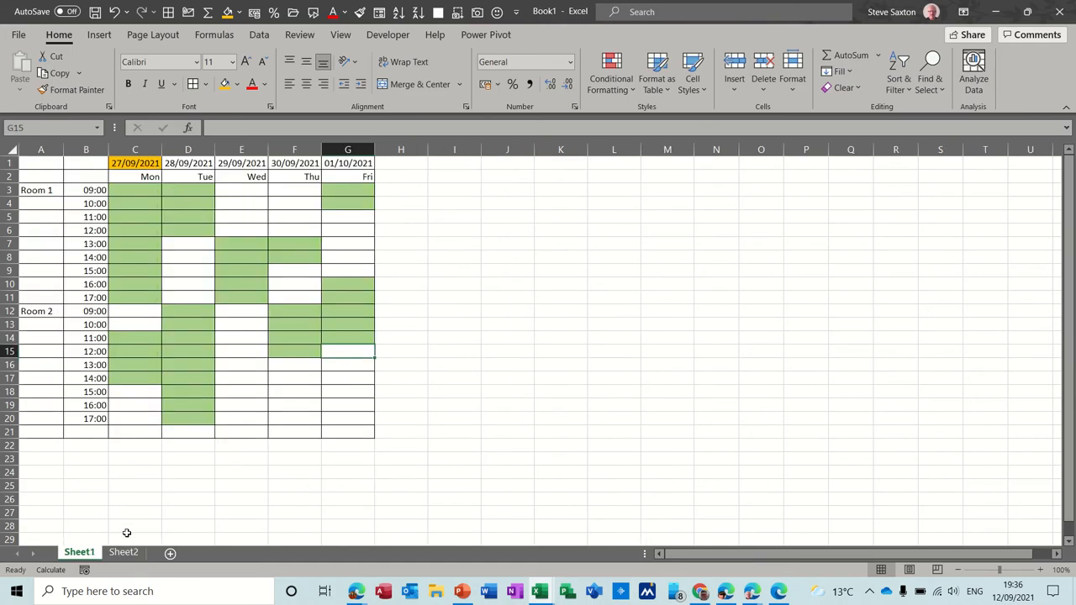
left_click(125, 552)
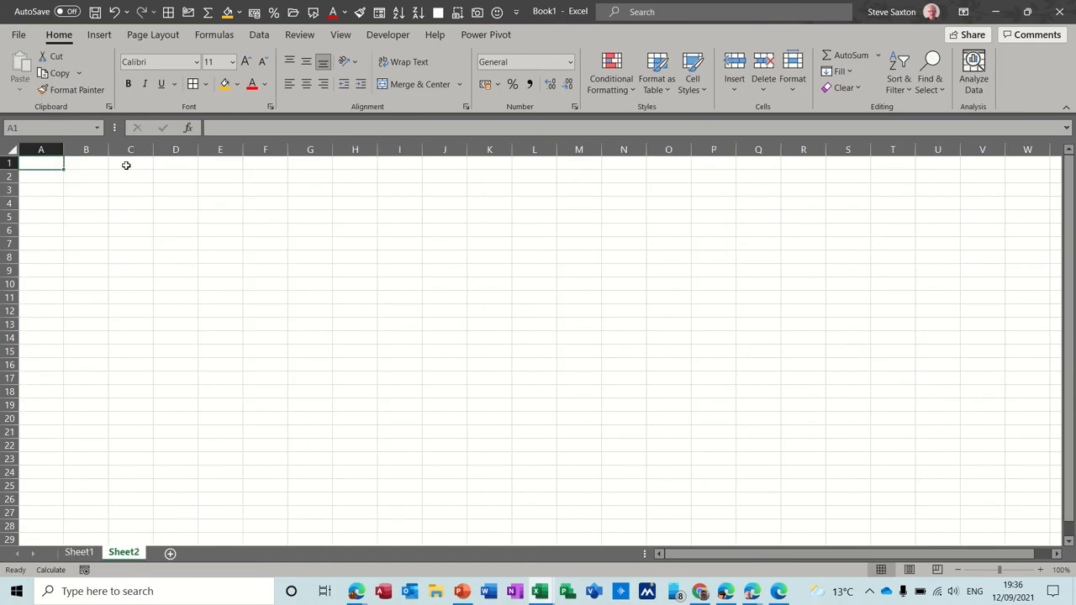
left_click(131, 163)
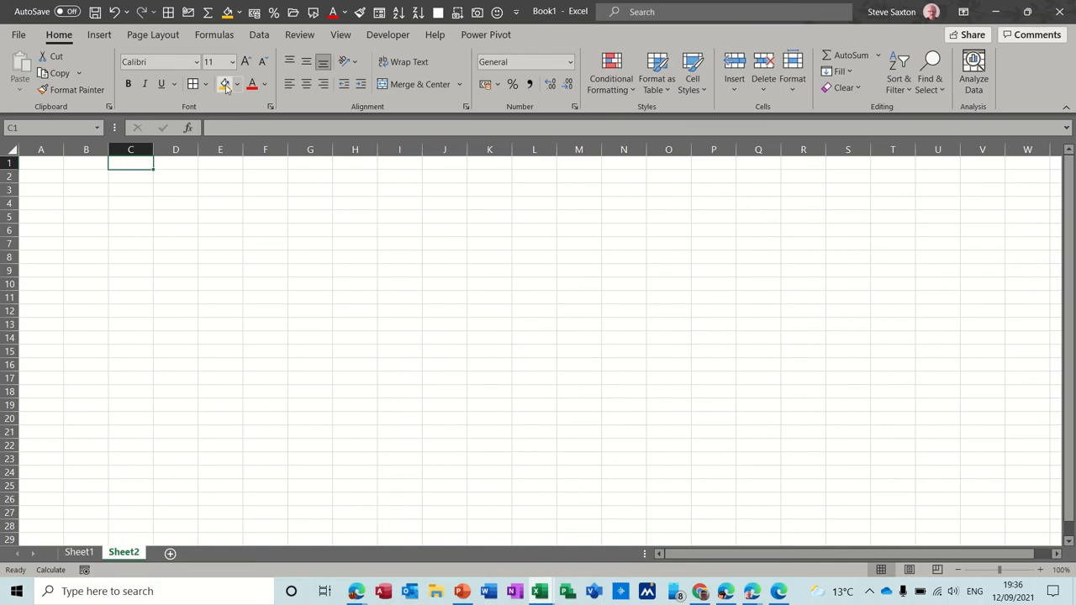
left_click(225, 85)
type("12/09/2021")
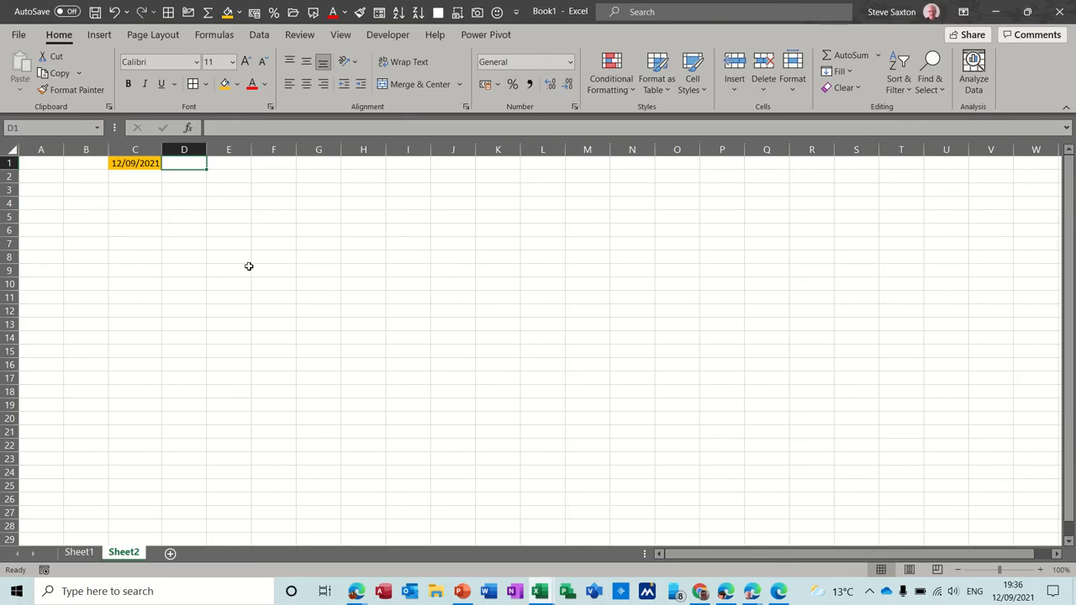
Step: Fill D1:G1 with =C1+1 next-day formulas and link C2 to C1's date
type("=C1")
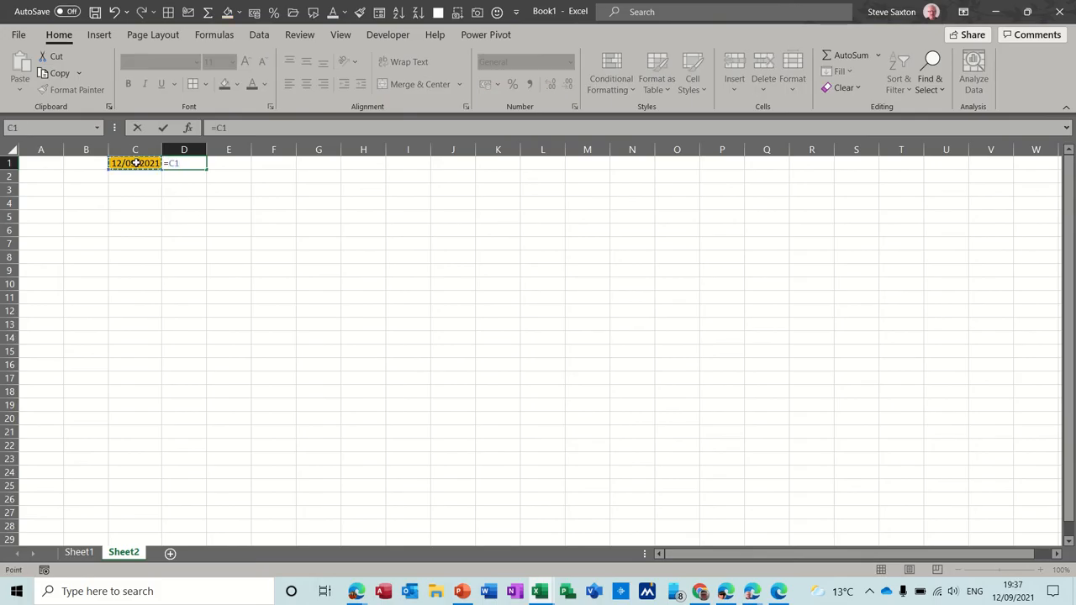
type("+1")
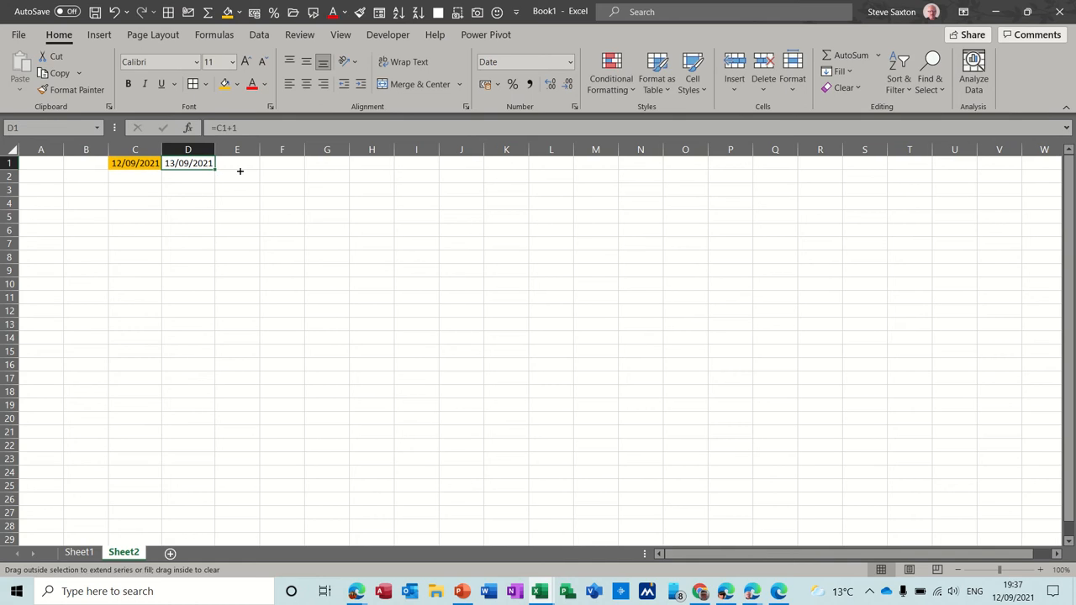
left_click_drag(212, 164, 348, 163)
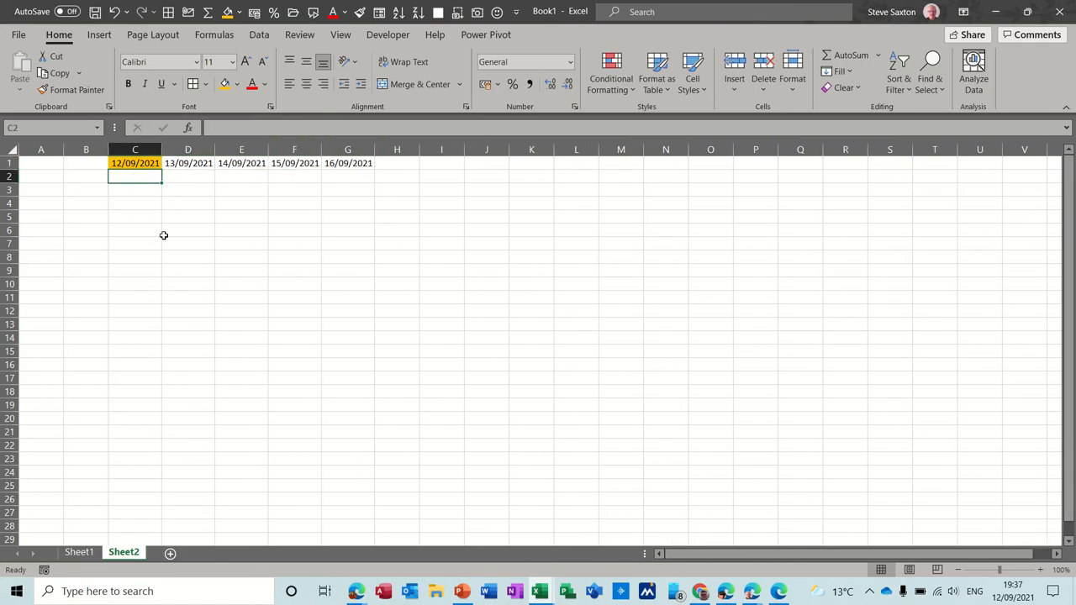
type("=C1")
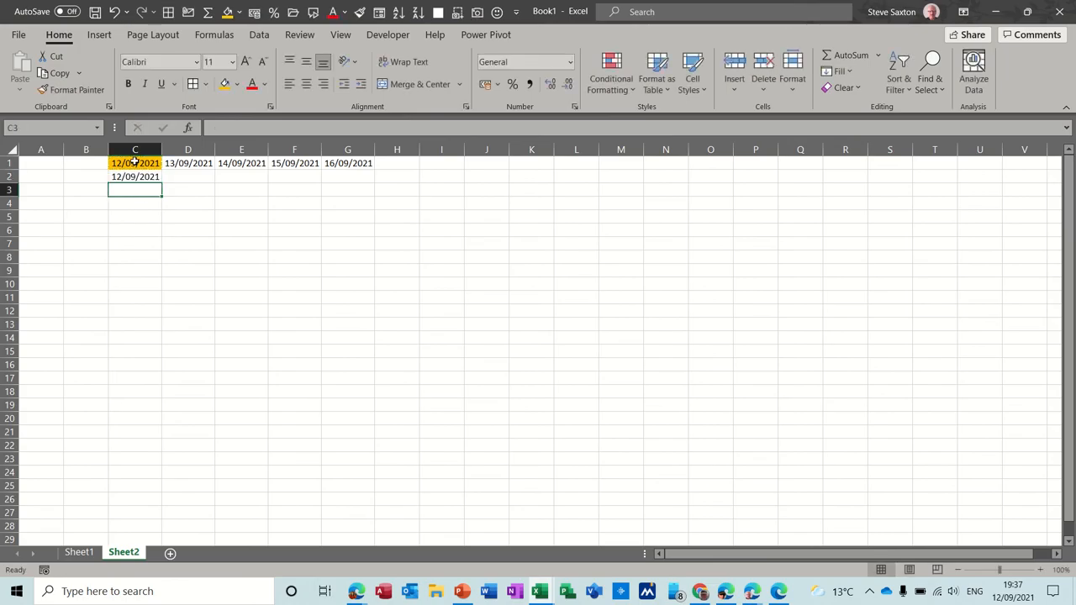
Step: Give C2 a custom ddd number format so it displays the weekday Sun
left_click(134, 176)
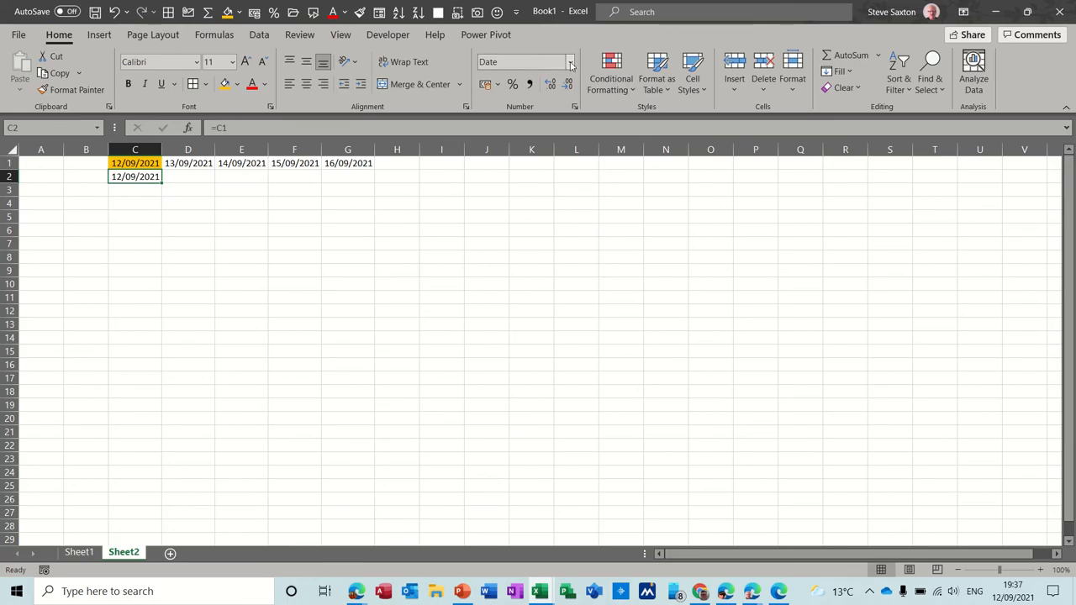
left_click(571, 60)
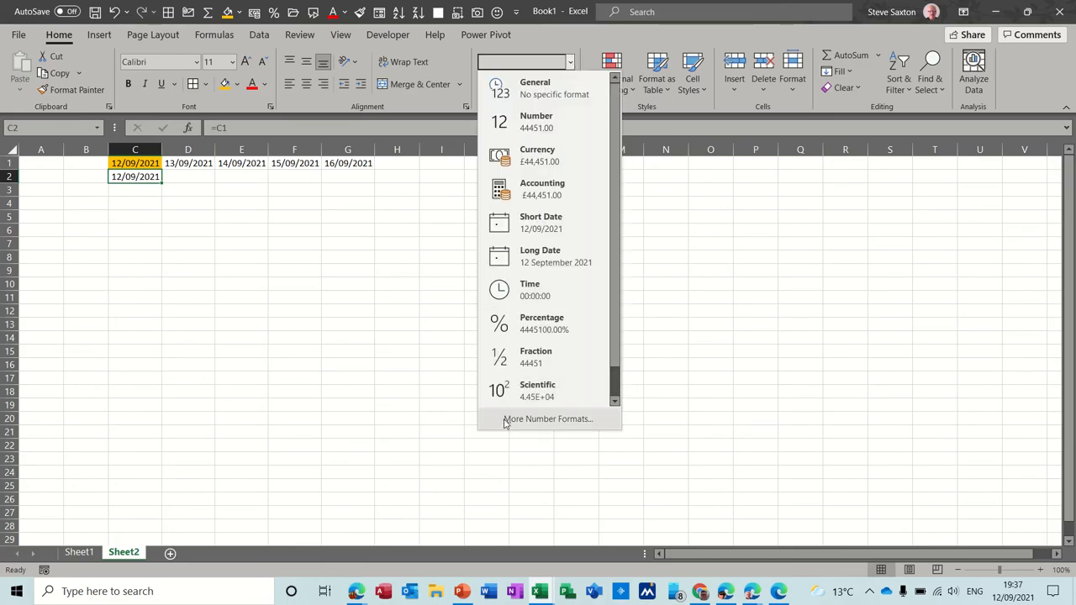
left_click(548, 419)
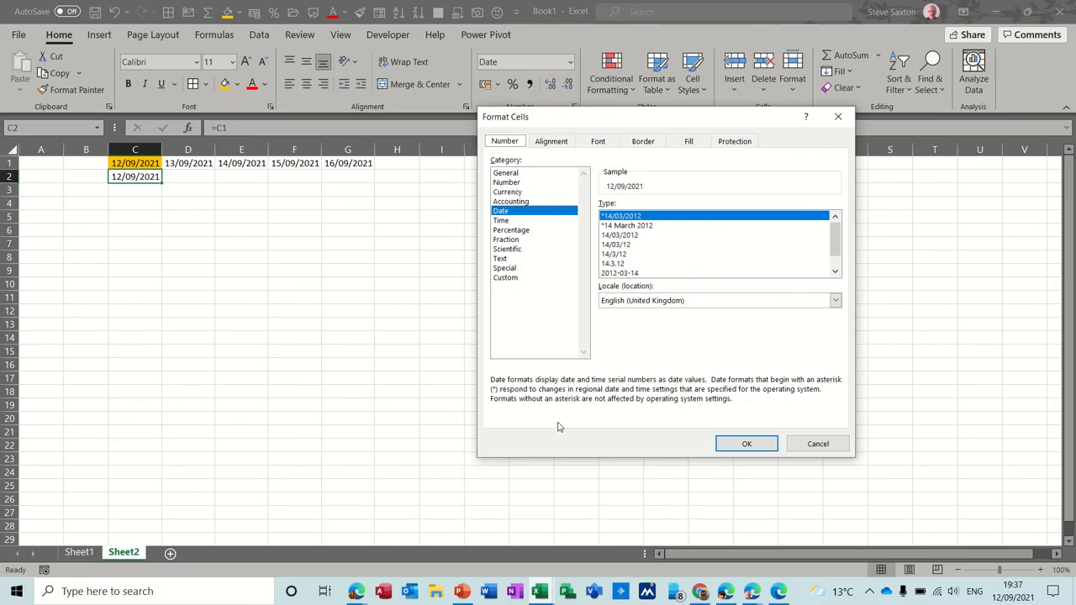
left_click(504, 278)
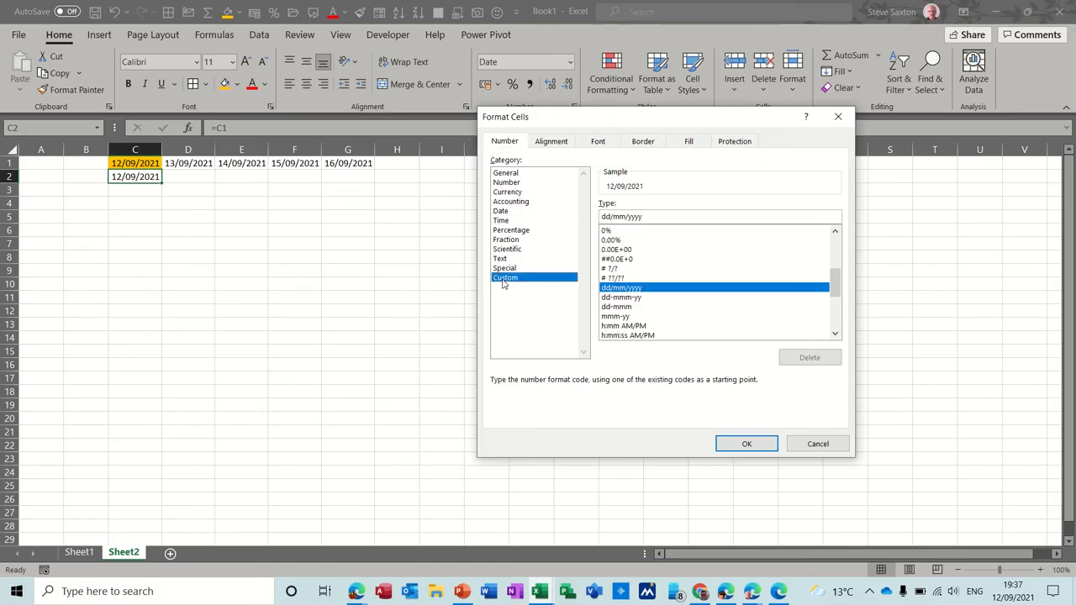
left_click(653, 217)
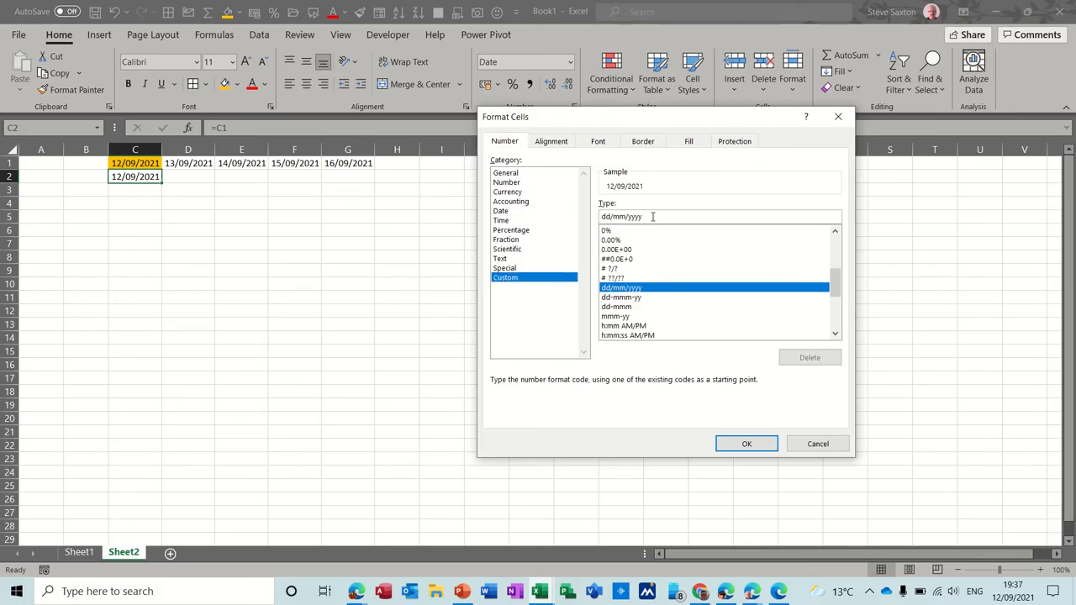
type("ddd")
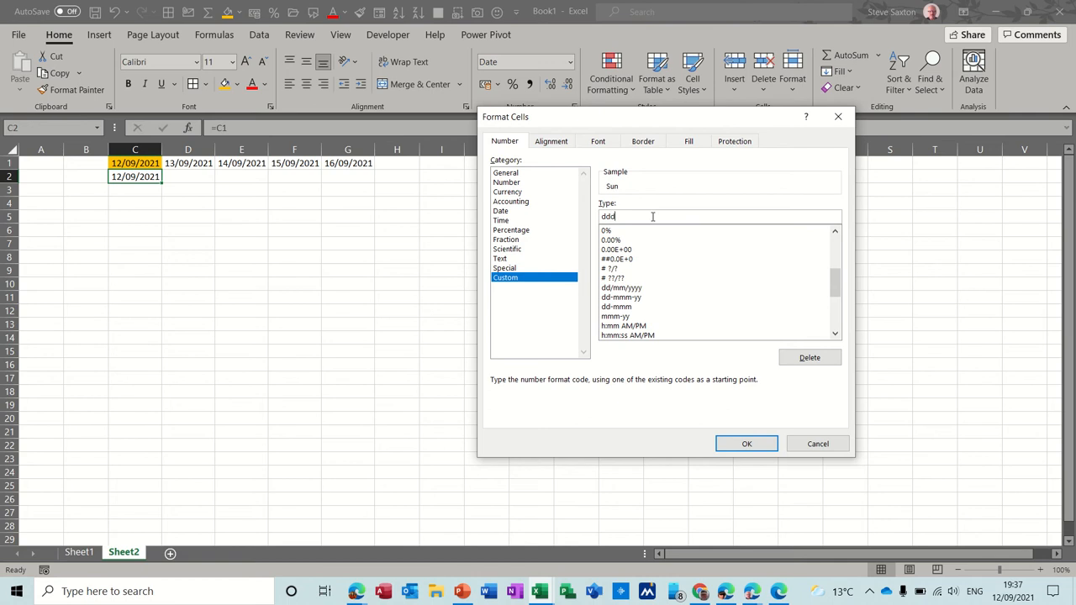
left_click(746, 444)
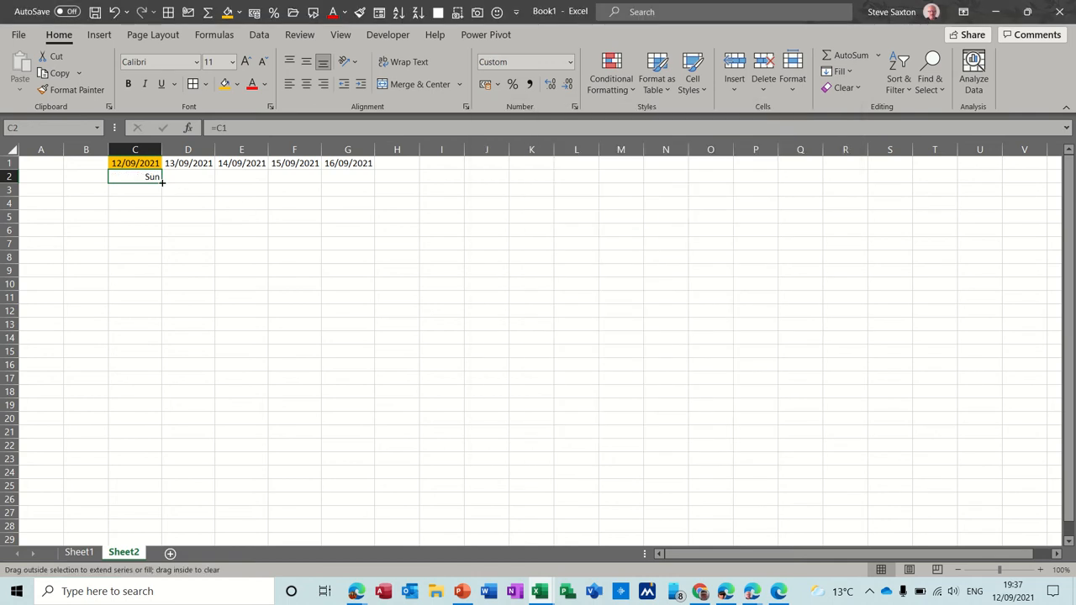
Step: Copy the weekday-name formula from C2 across to G2, giving Mon–Fri under the dates
left_click_drag(135, 177, 373, 177)
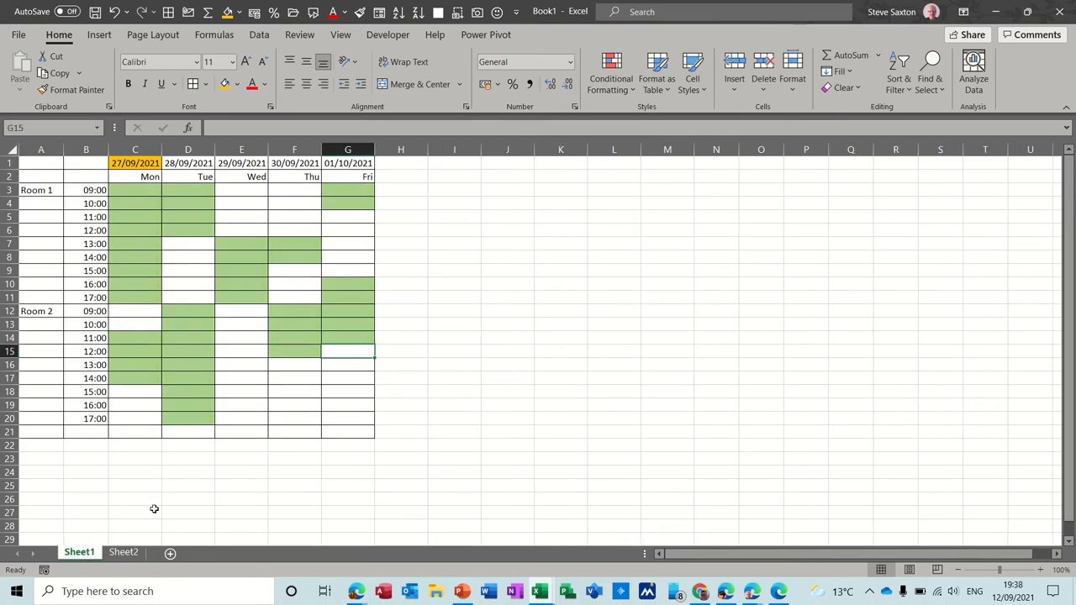
left_click(123, 552)
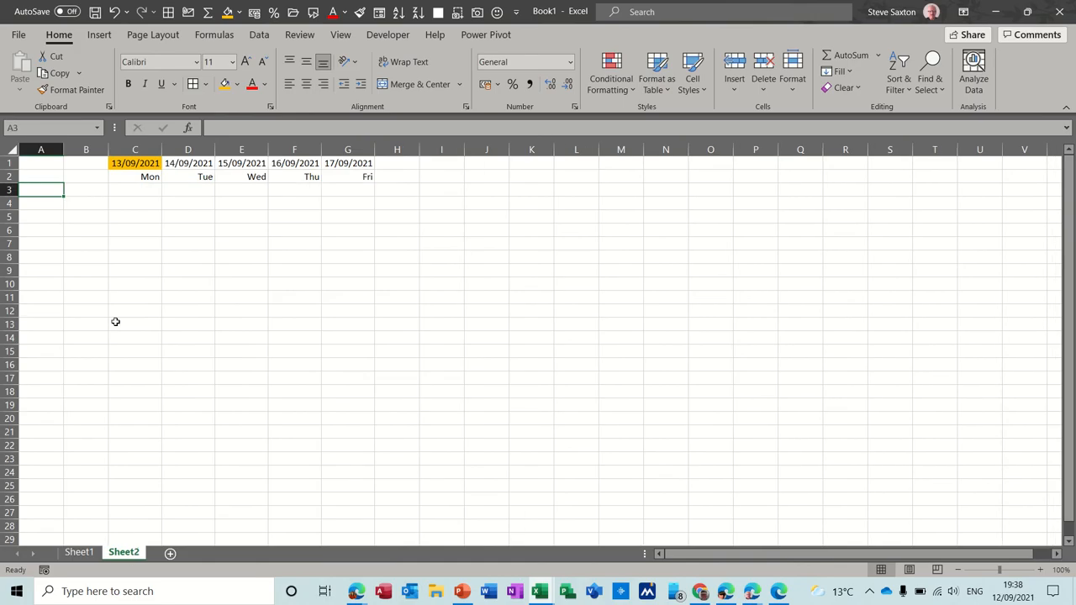
Step: Enter Room 1 with hourly times 09:00 to 17:00 filled down column B
type("R")
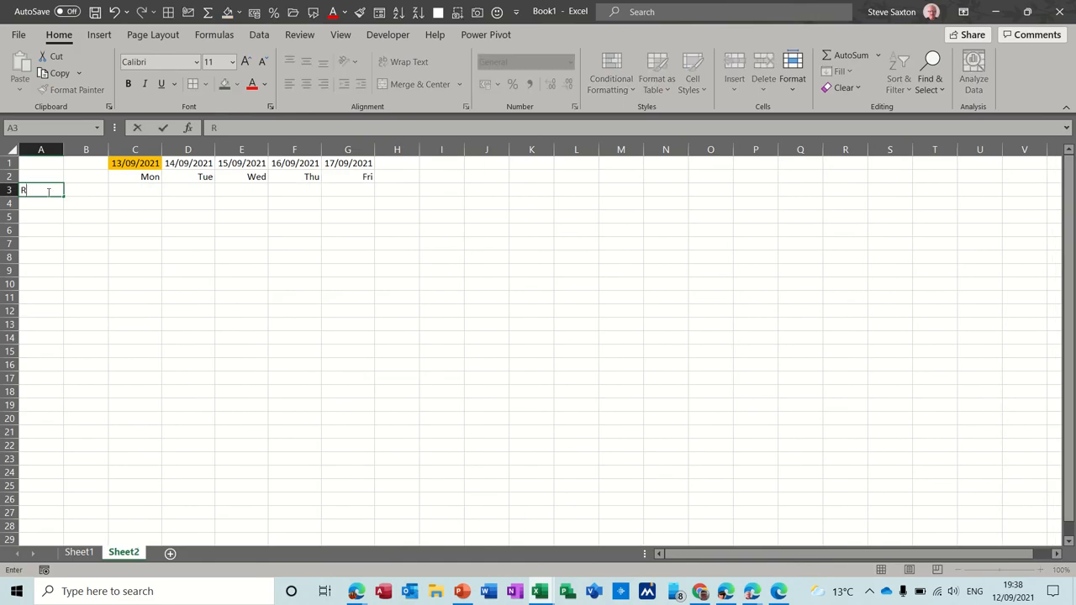
type("oom 1")
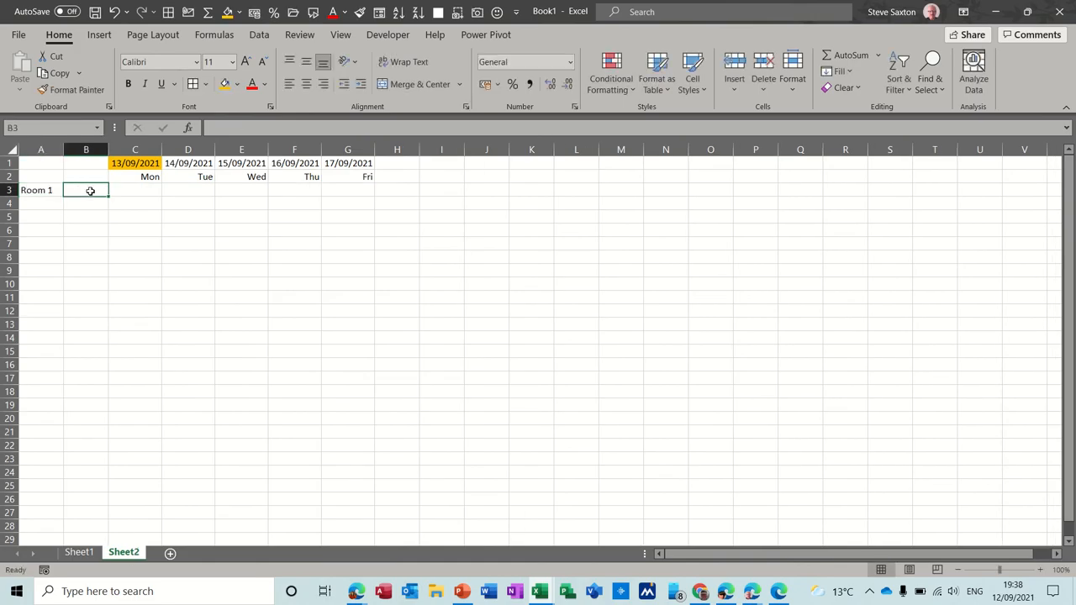
type("09:00")
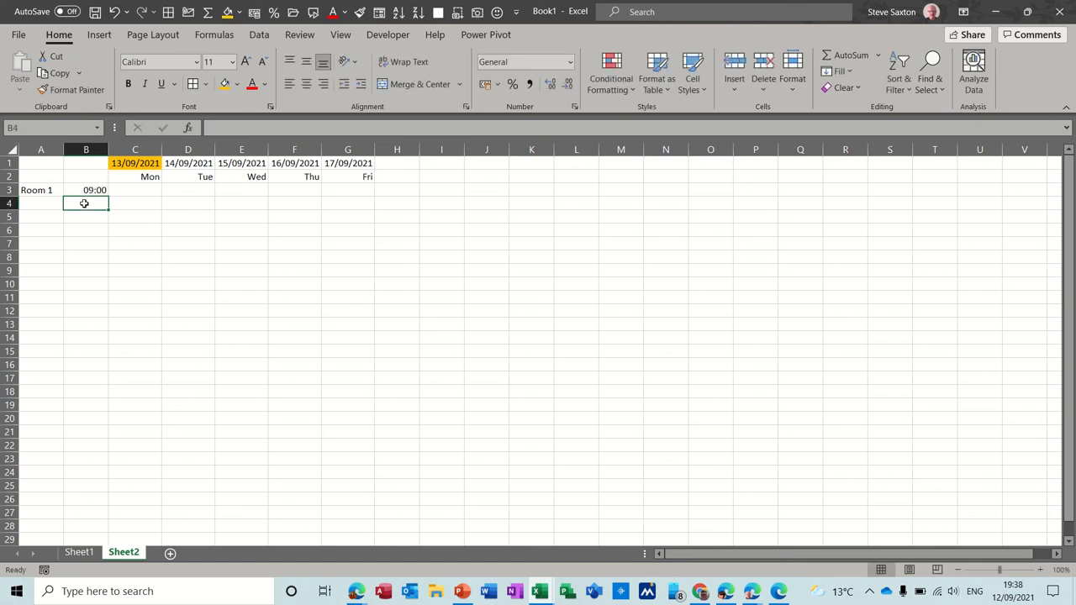
type("10:00")
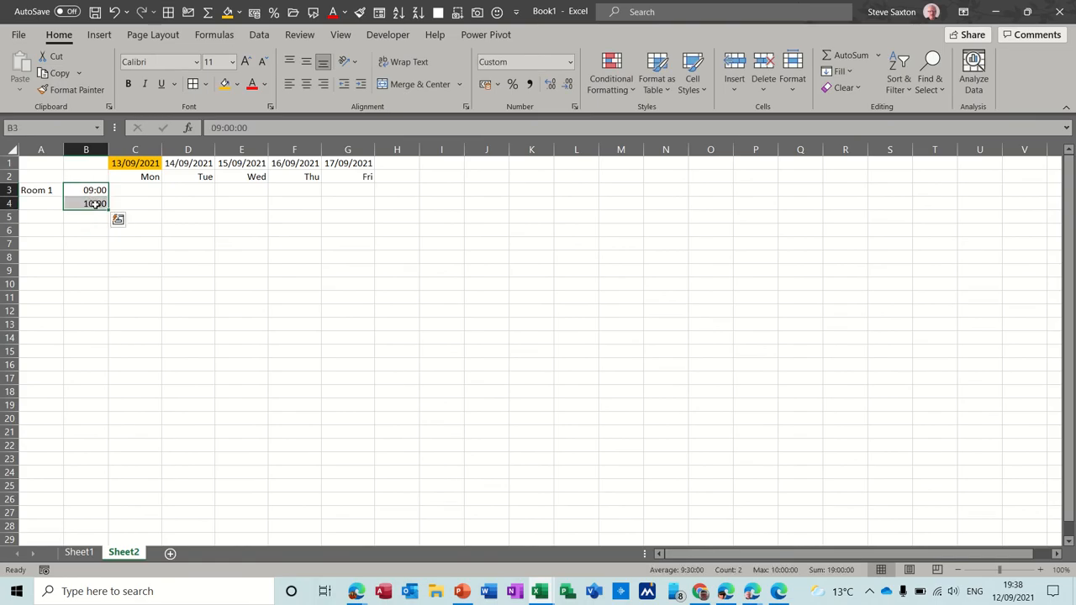
left_click_drag(94, 203, 94, 289)
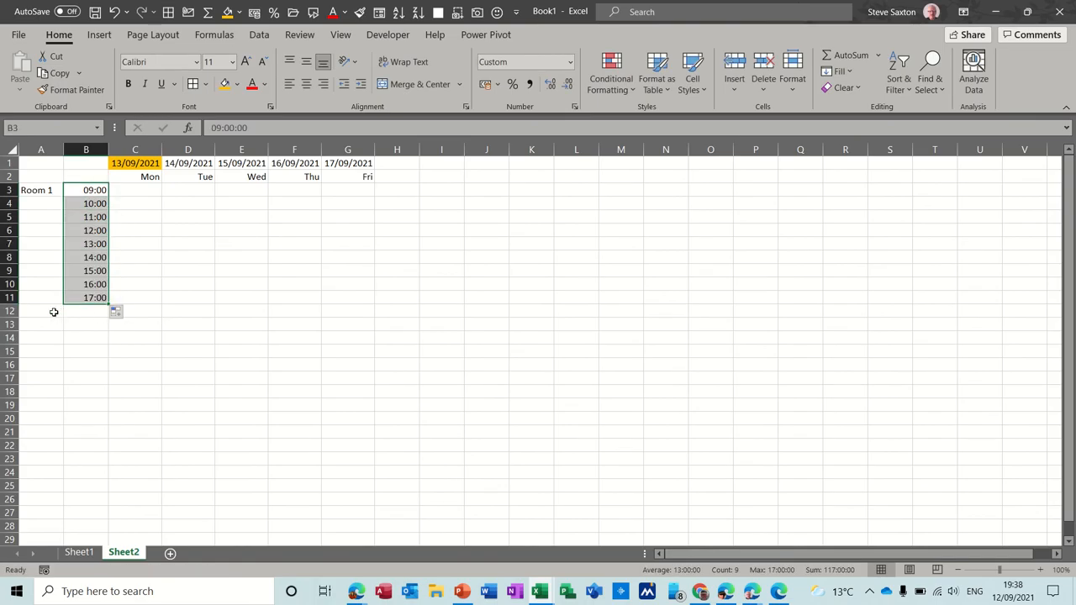
Step: Add the second room label and paste the same 09:00–17:00 times beside it
type("Room 1")
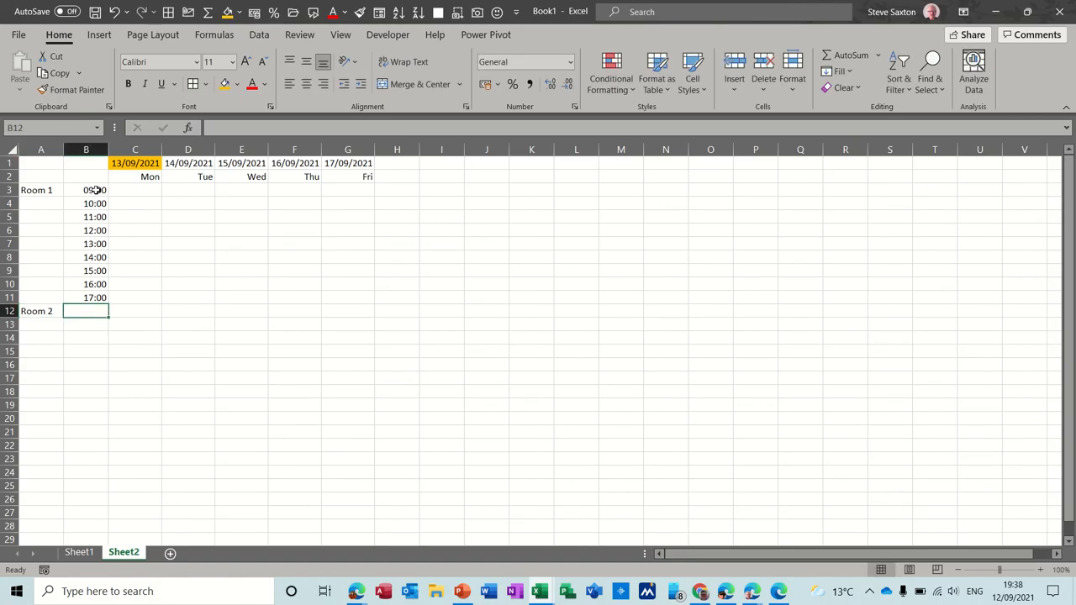
left_click_drag(86, 188, 86, 296)
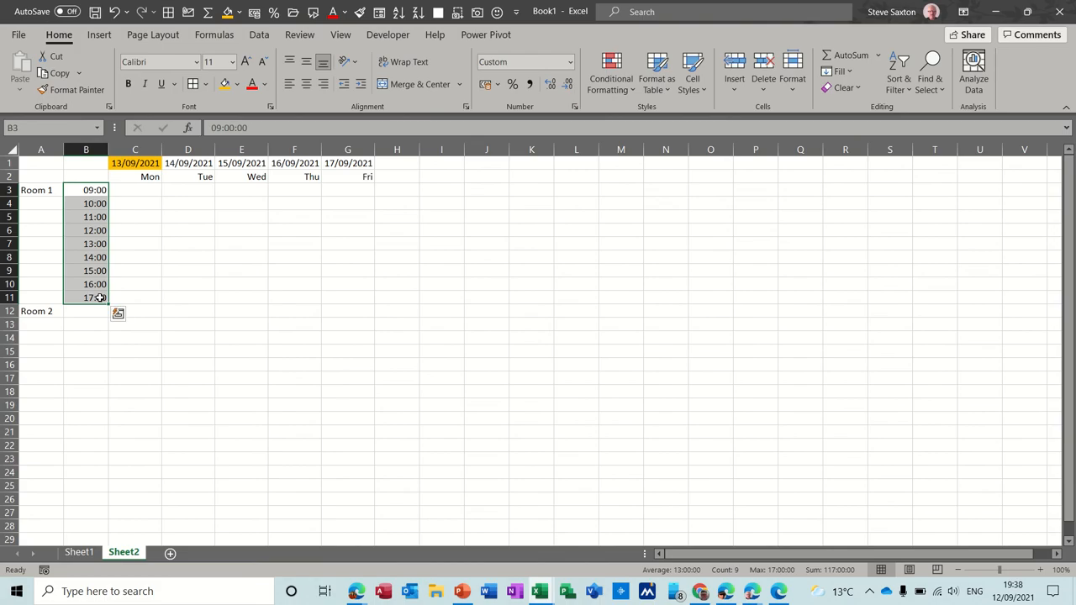
left_click(86, 311)
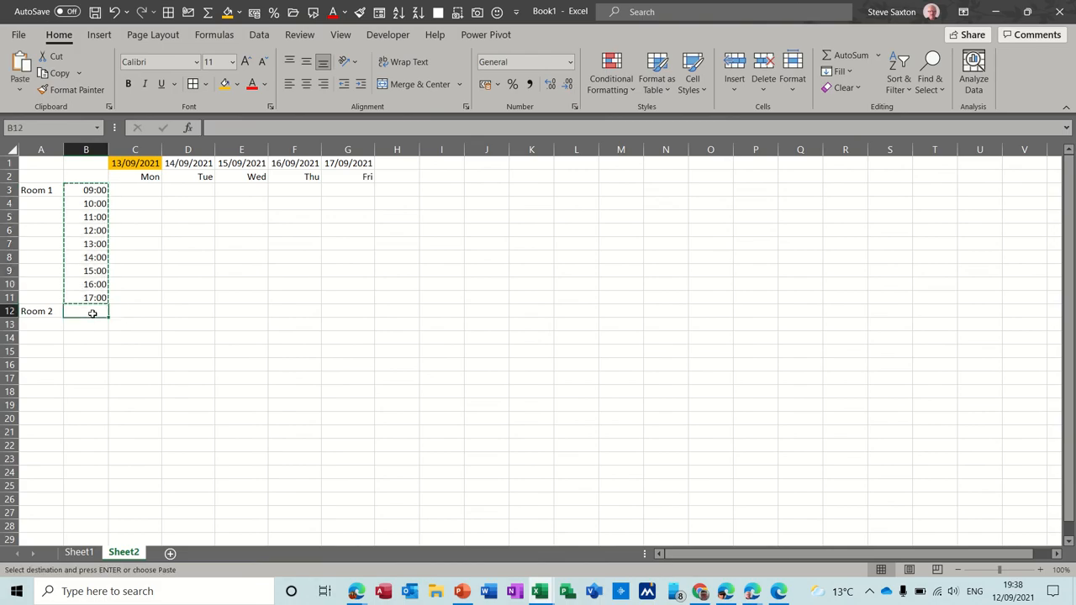
left_click(86, 311)
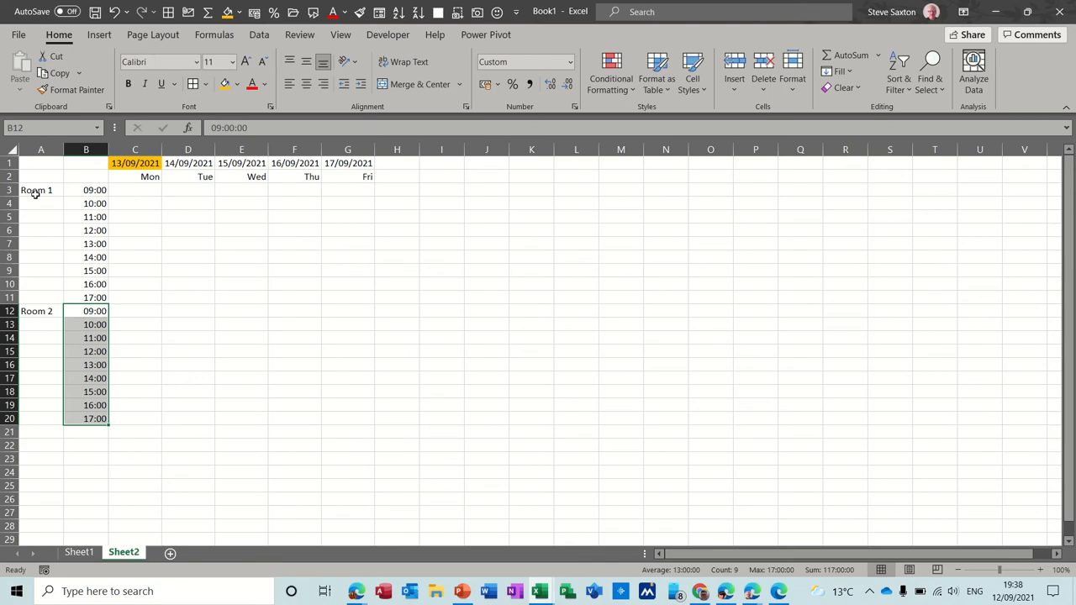
left_click(135, 190)
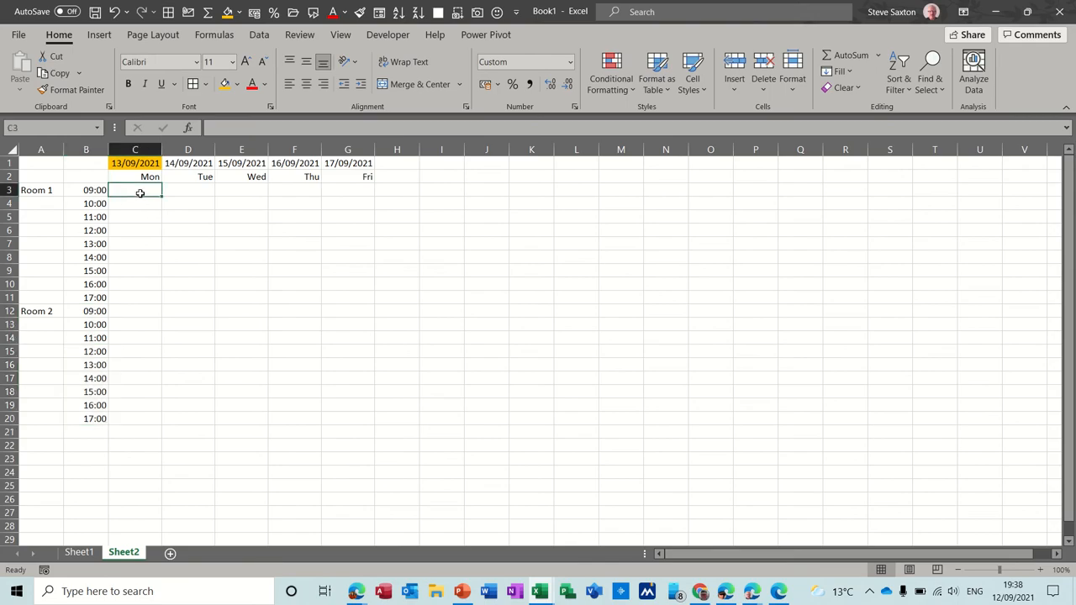
Step: Start a new cell-value conditional formatting rule for the C3:G20 slot grid
left_click_drag(135, 190, 347, 418)
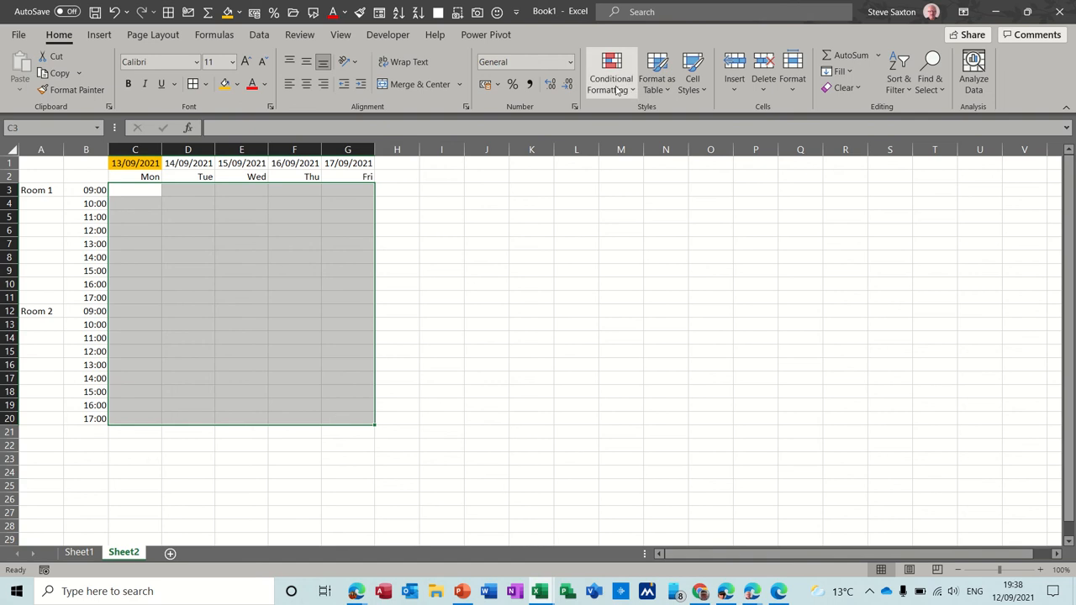
left_click(612, 71)
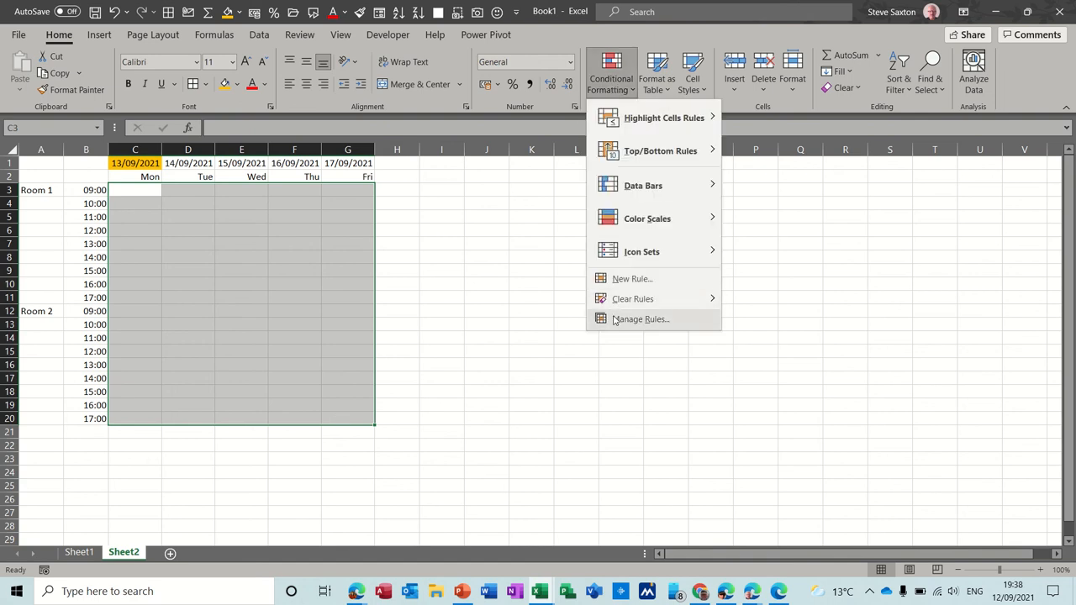
left_click(633, 279)
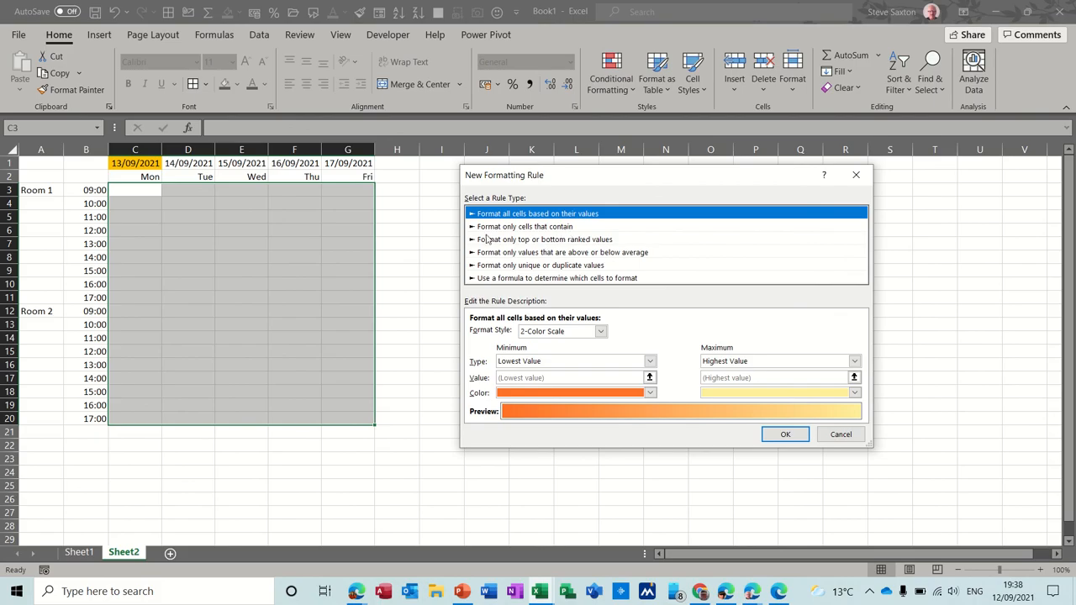
left_click(525, 225)
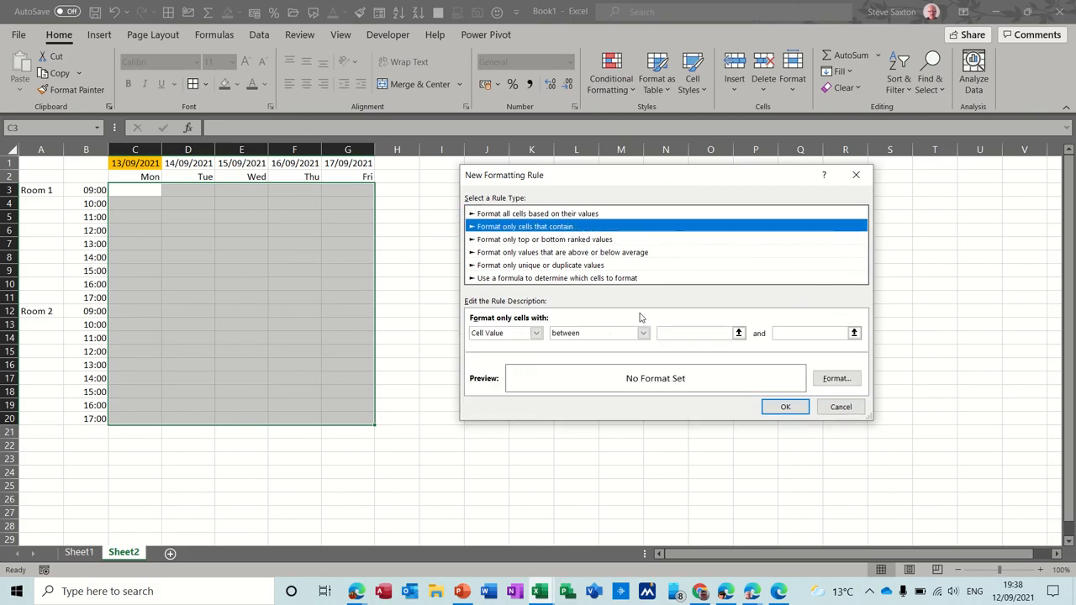
Step: Set the rule's condition to greater than or equal to 1
left_click(642, 333)
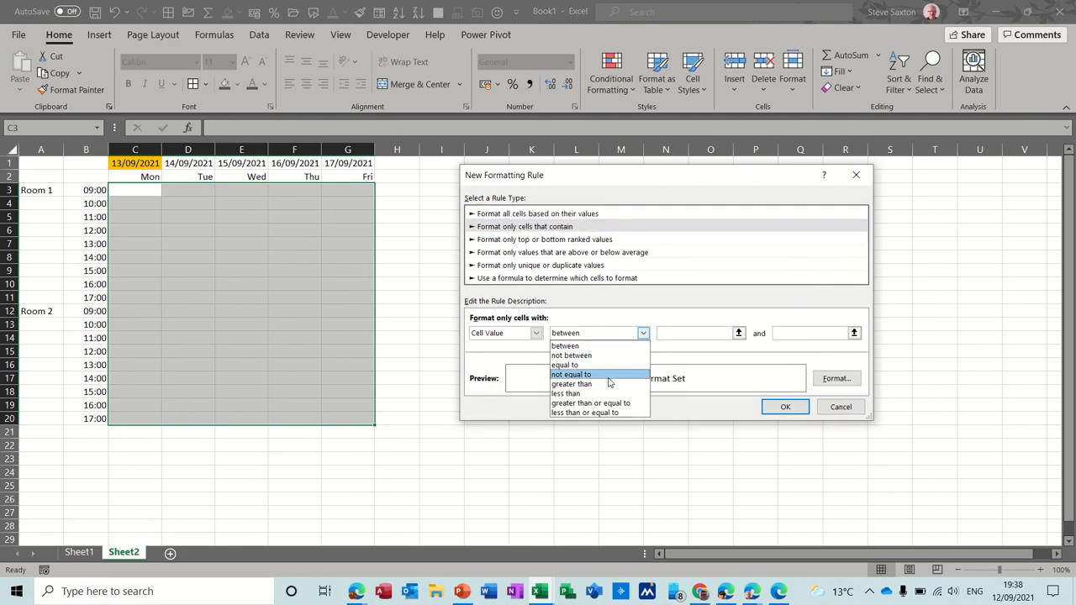
mouse_move(596, 404)
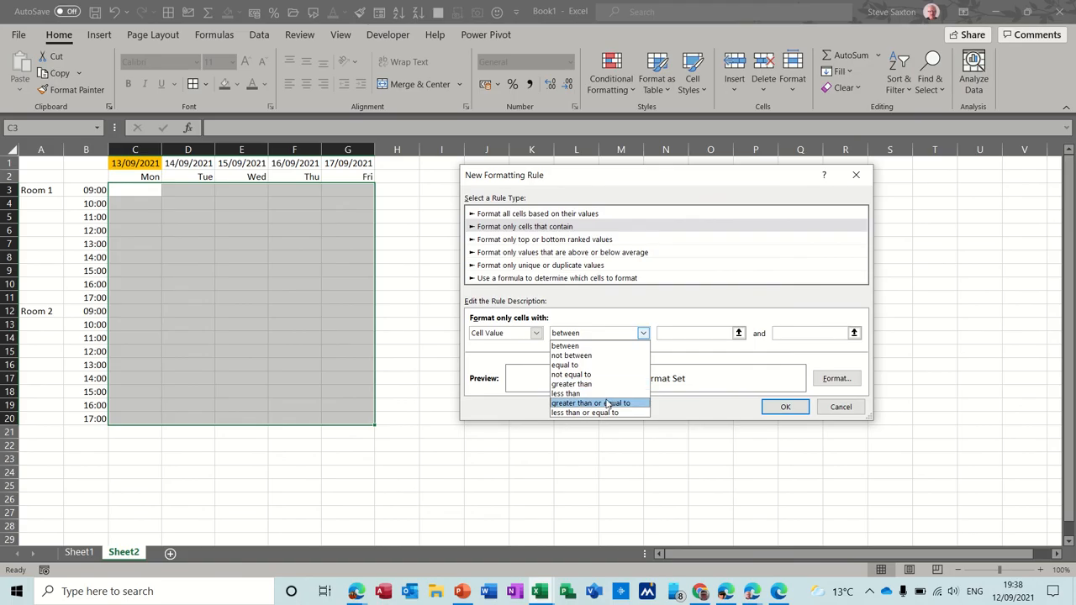
left_click(585, 403)
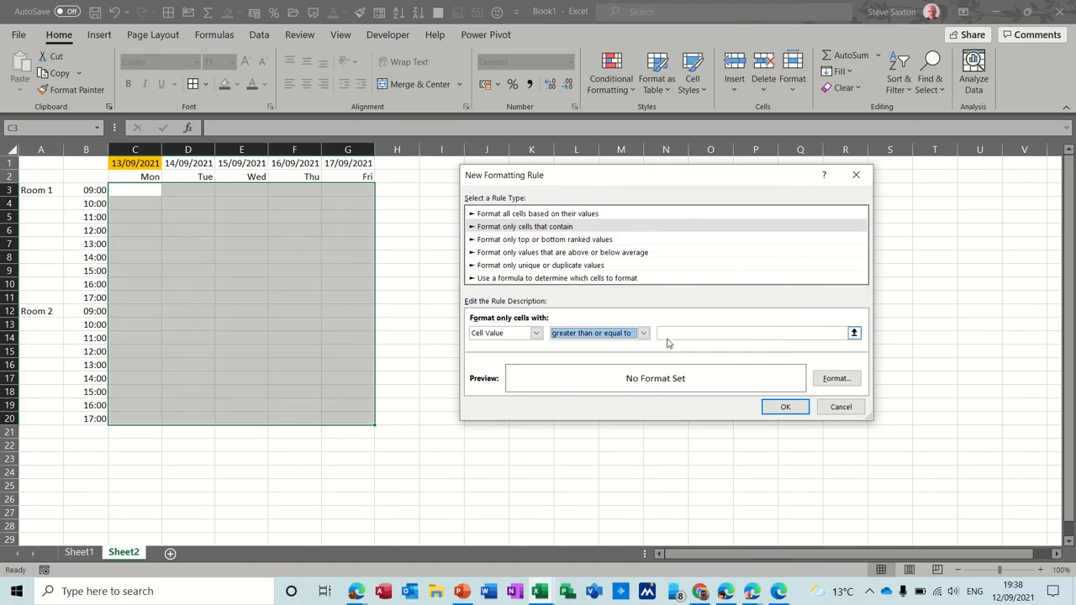
left_click(753, 333)
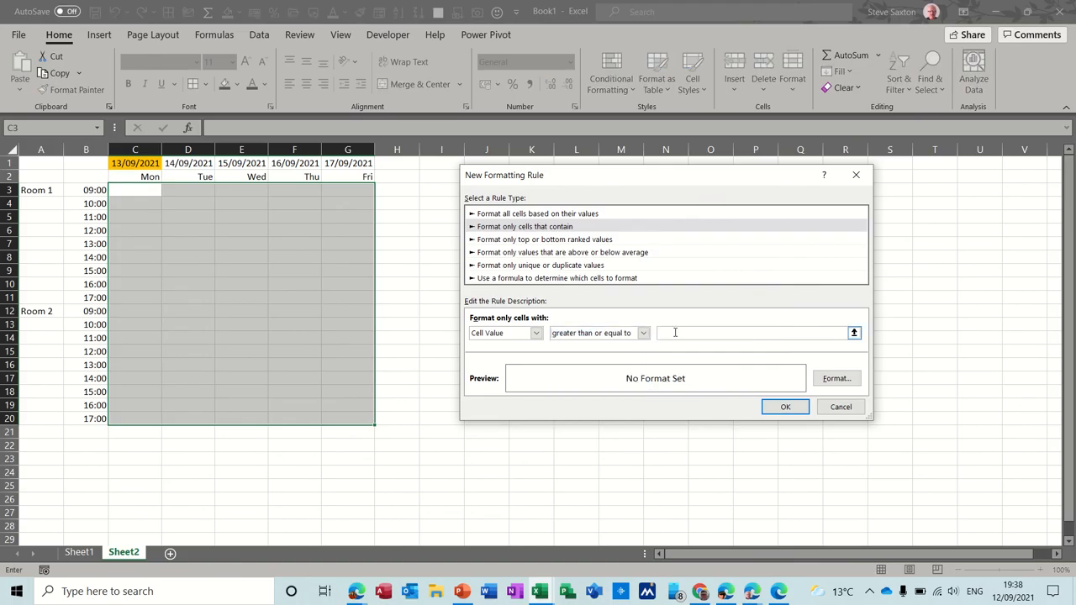
type("1")
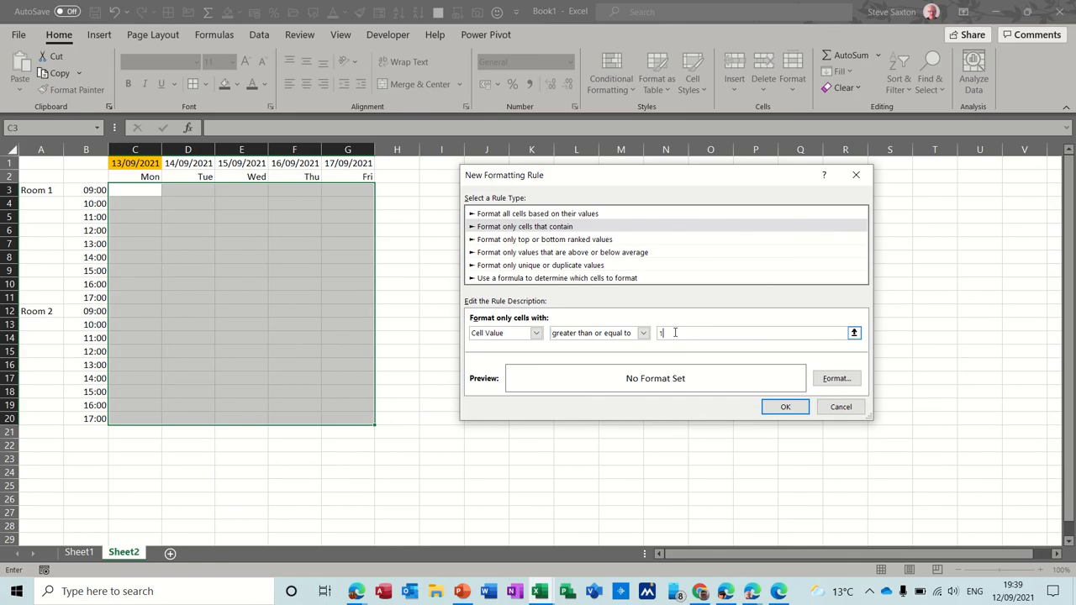
left_click(834, 377)
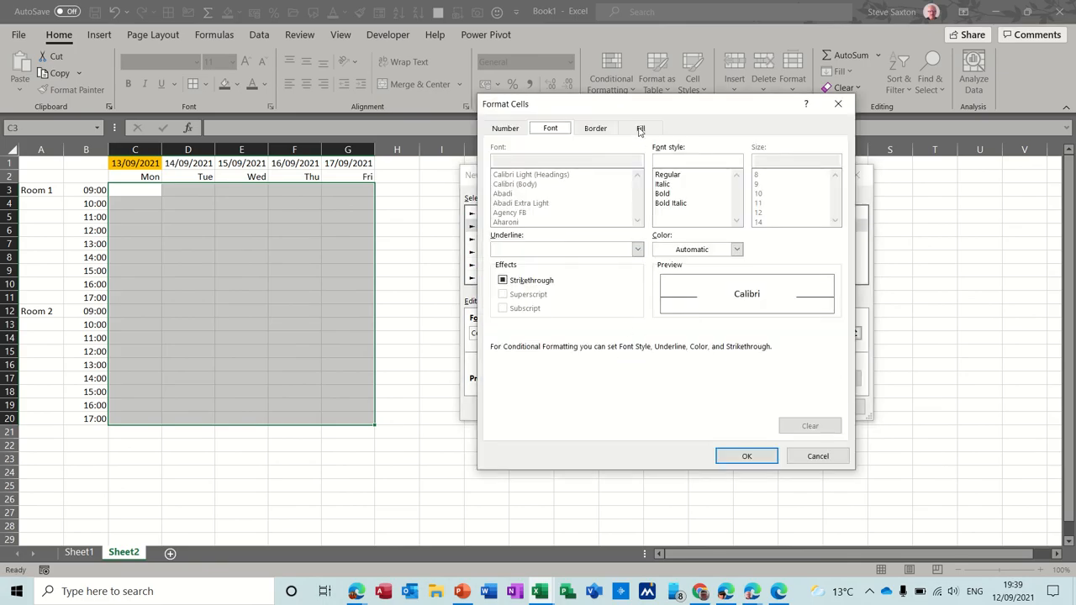
Step: Choose a green fill for the rule and apply it to the slot grid
left_click(641, 128)
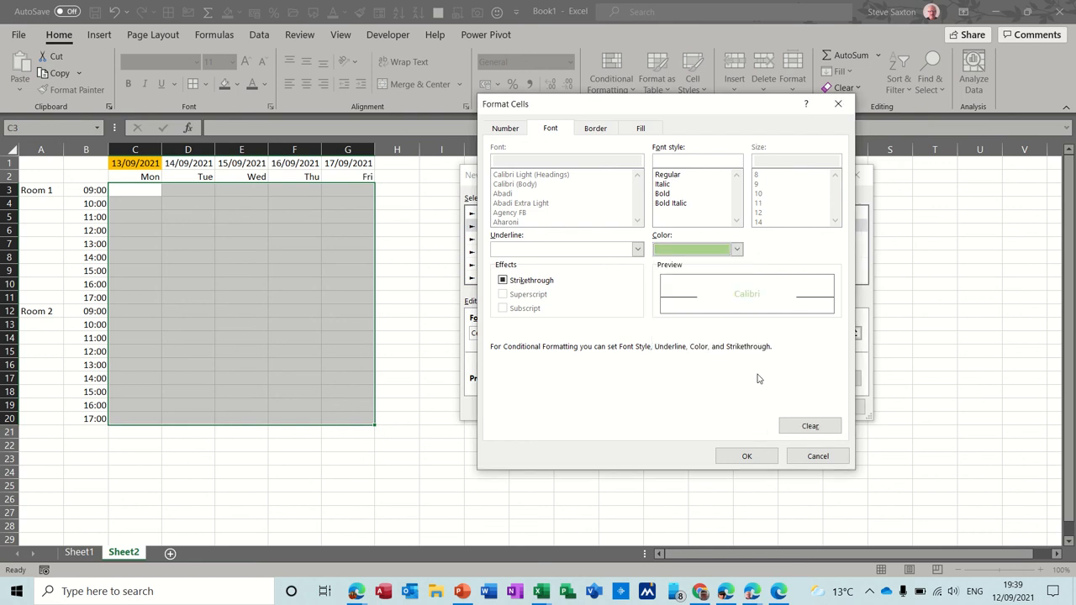
left_click(747, 456)
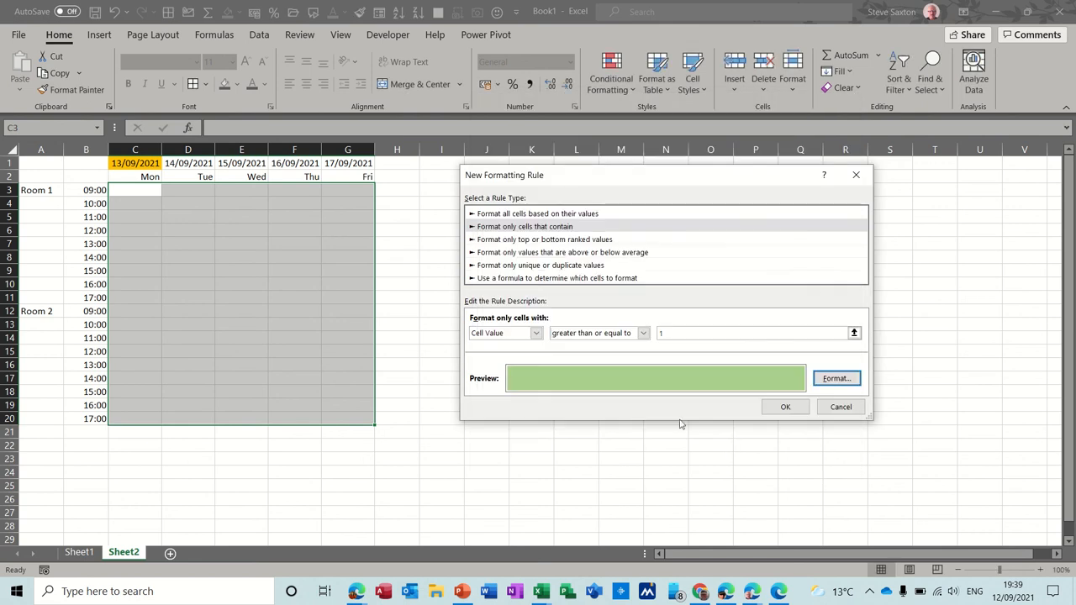
left_click(785, 406)
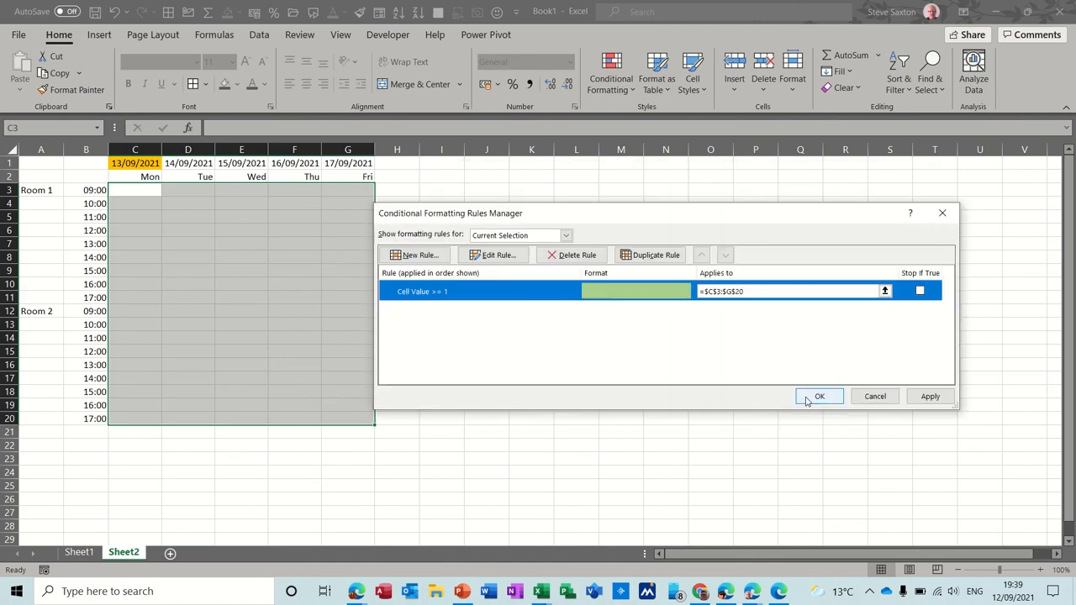
left_click(819, 397)
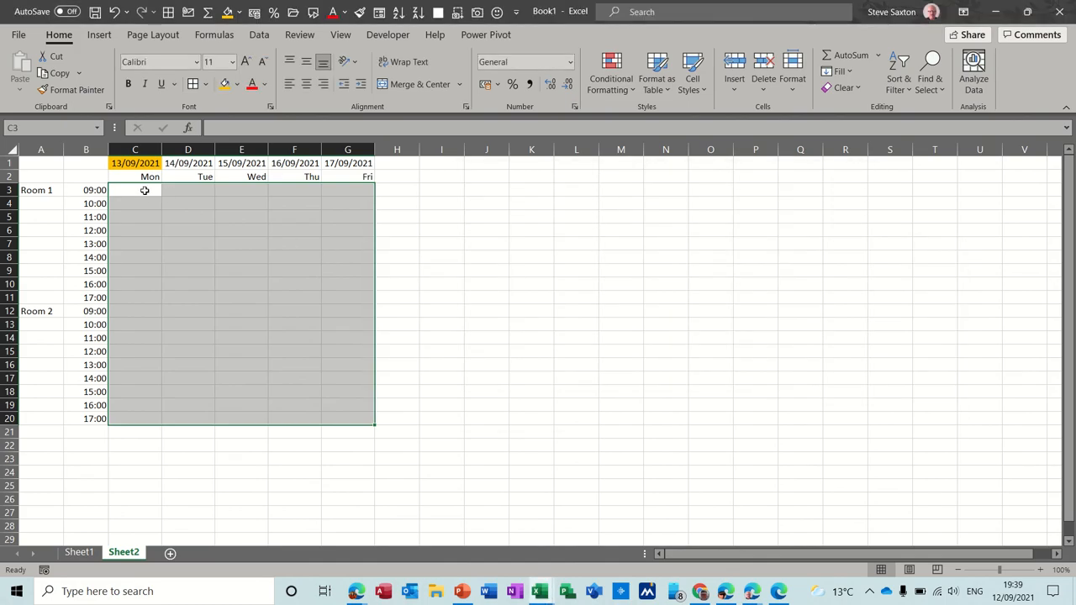
Step: Enter 1s in the Monday 09:00 Room 1 slot and down Friday's slots, turning them green
left_click(134, 190)
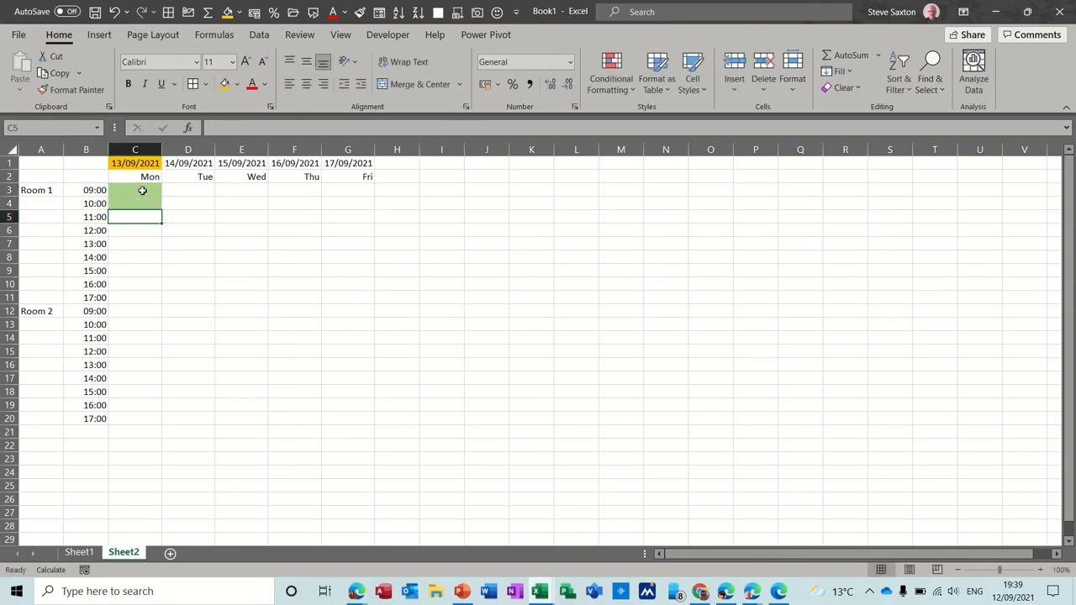
type("1")
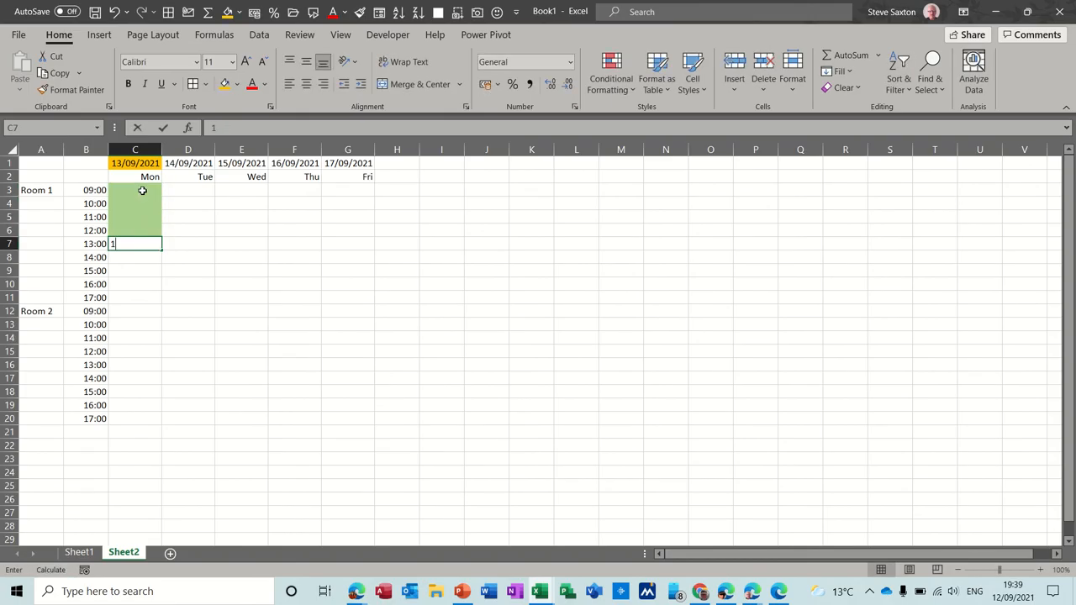
left_click(346, 190)
type("1")
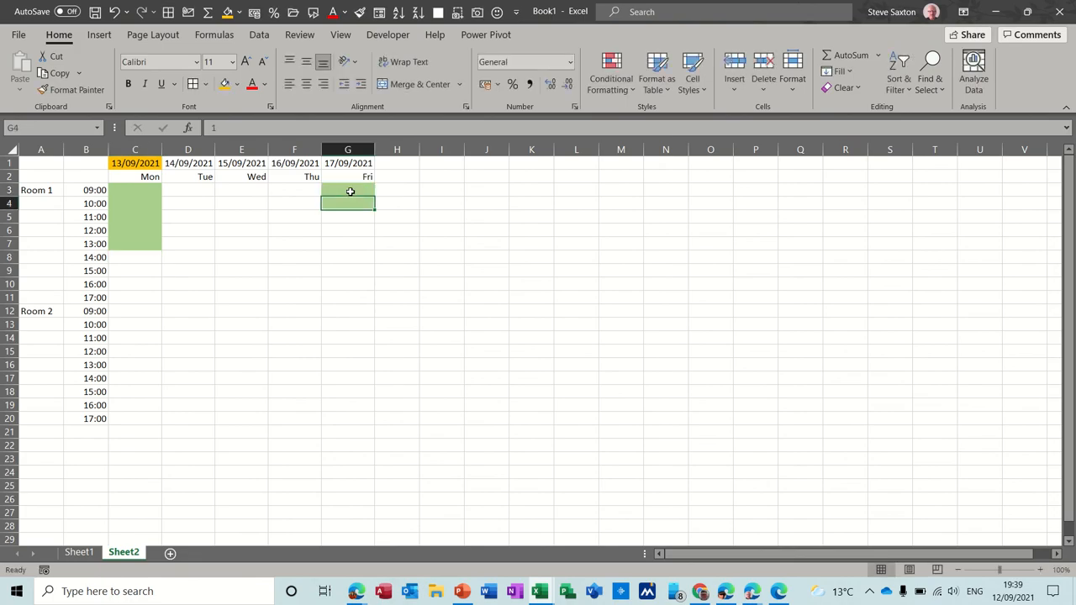
left_click_drag(347, 197, 346, 323)
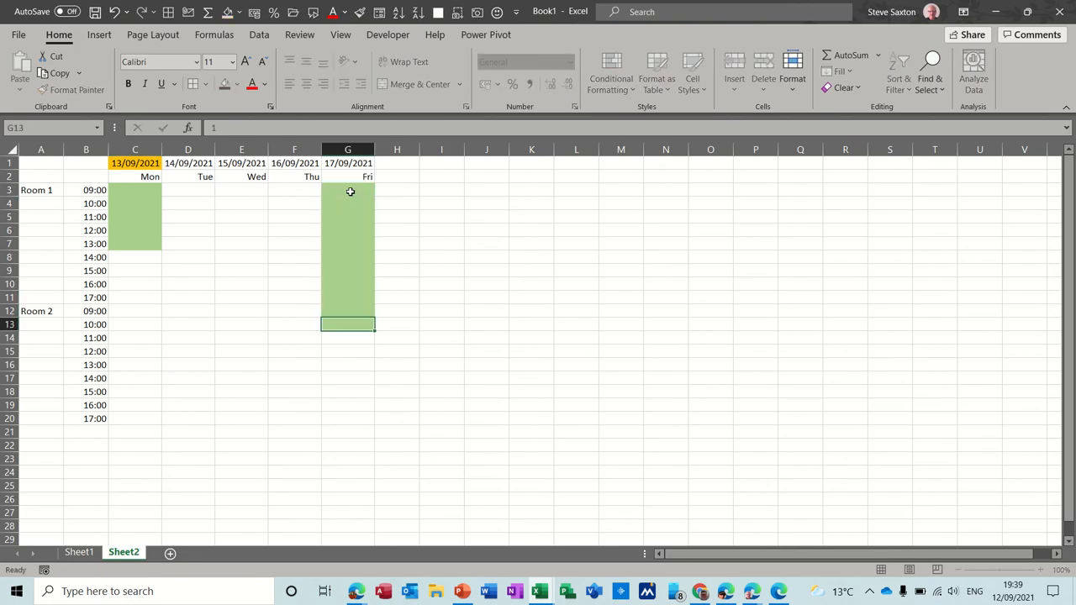
type("1")
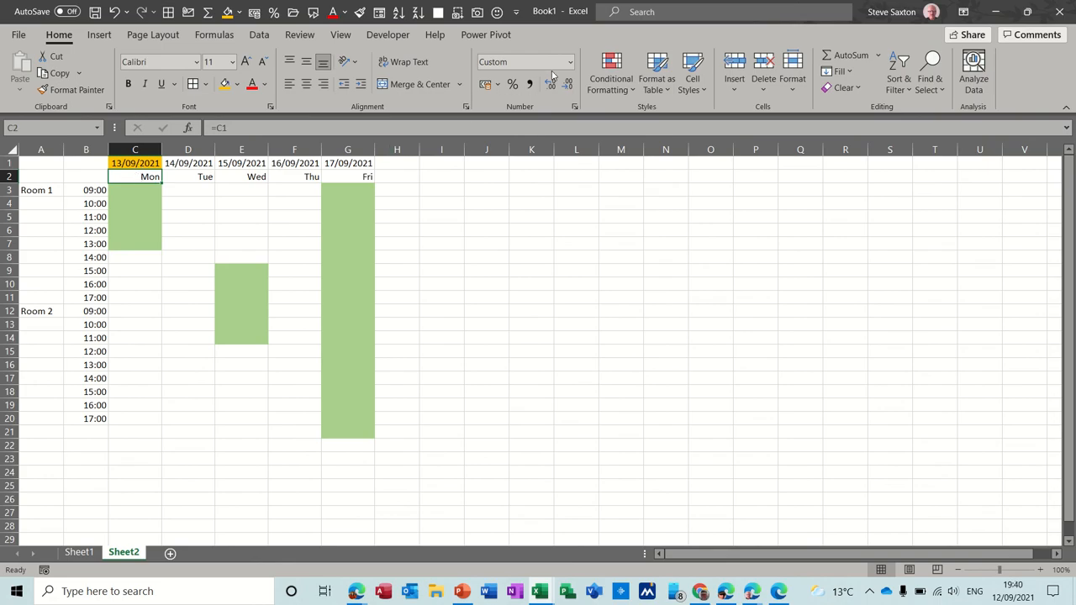
Step: Select the Room 1 Monday–Thursday slots C3:F11
left_click_drag(135, 177, 319, 301)
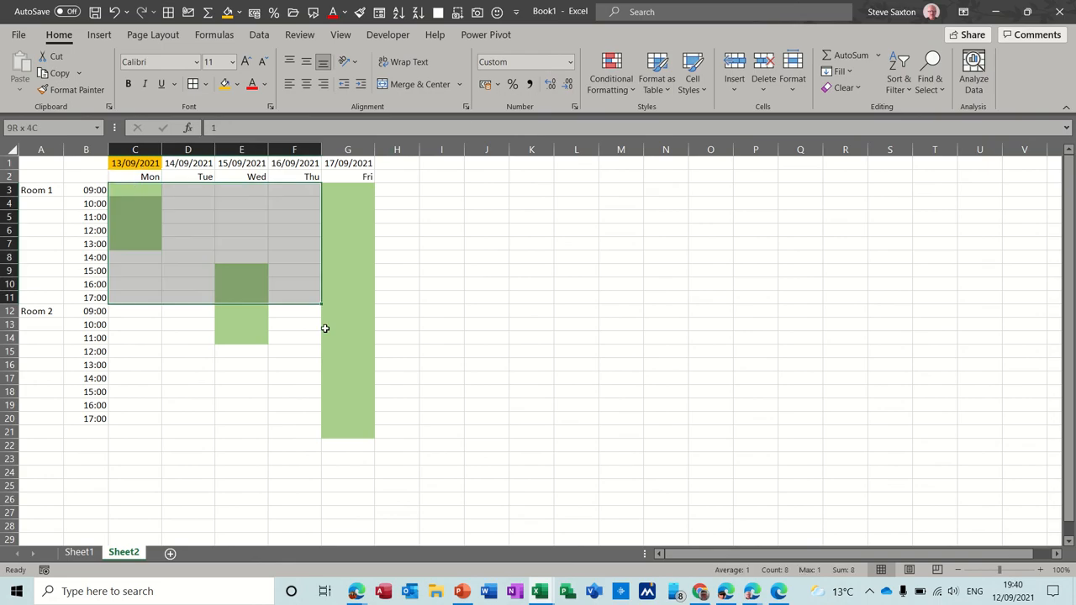